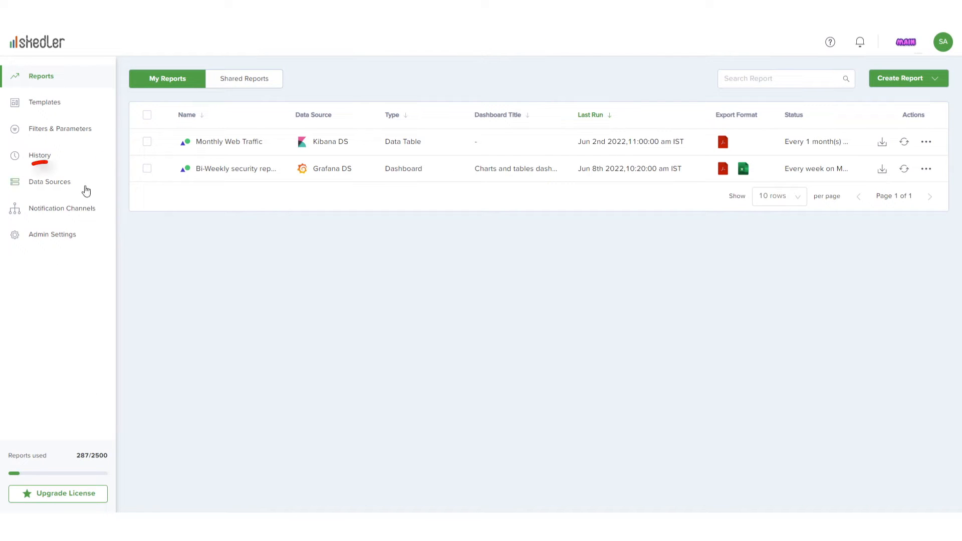
- Go to Data Sources and start creating a new data source
click(49, 181)
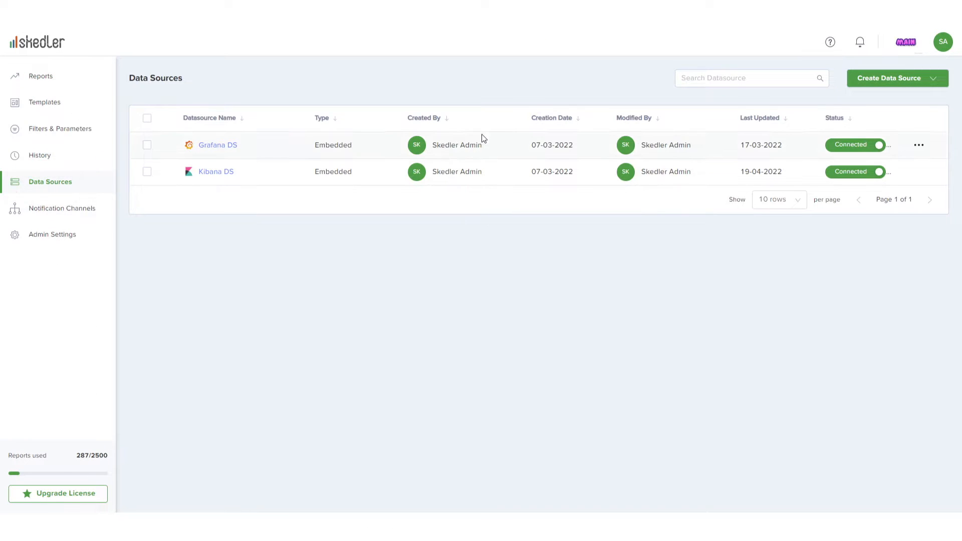
click(896, 78)
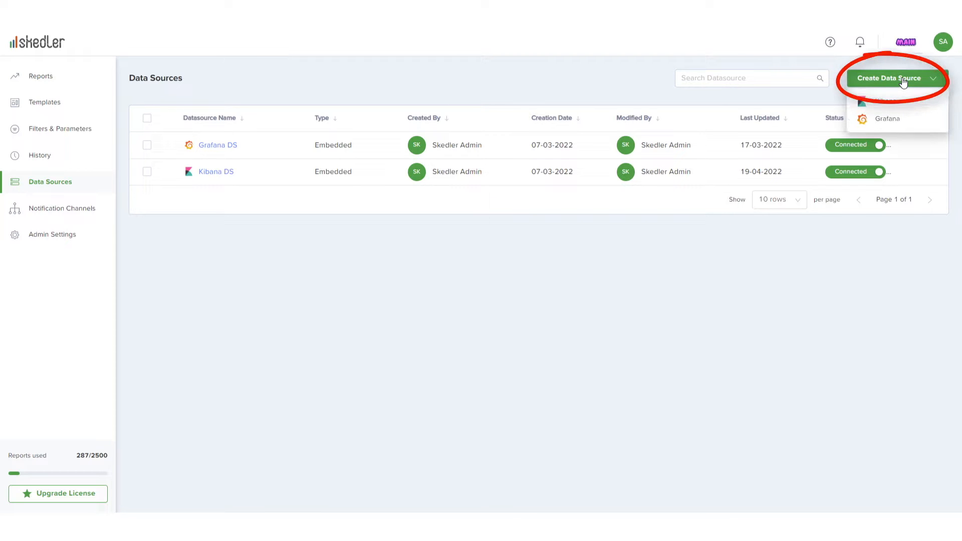
click(889, 103)
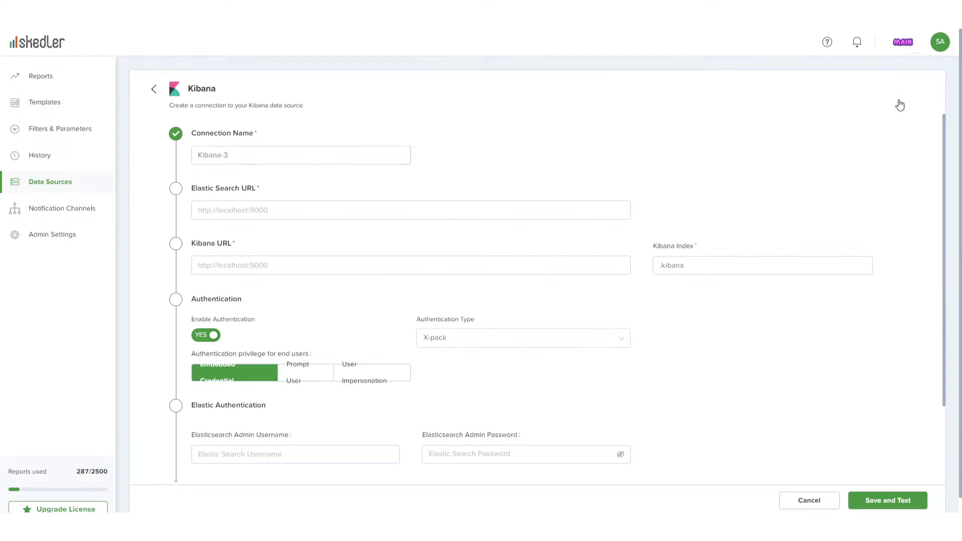
text(Security Onion)
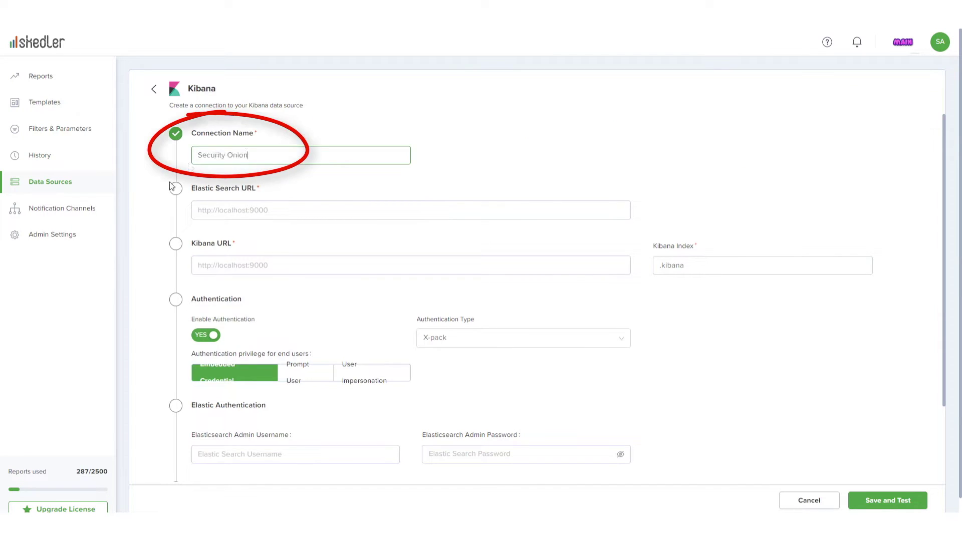
text(http://3f97-50-19-142-202.ngrok.io/)
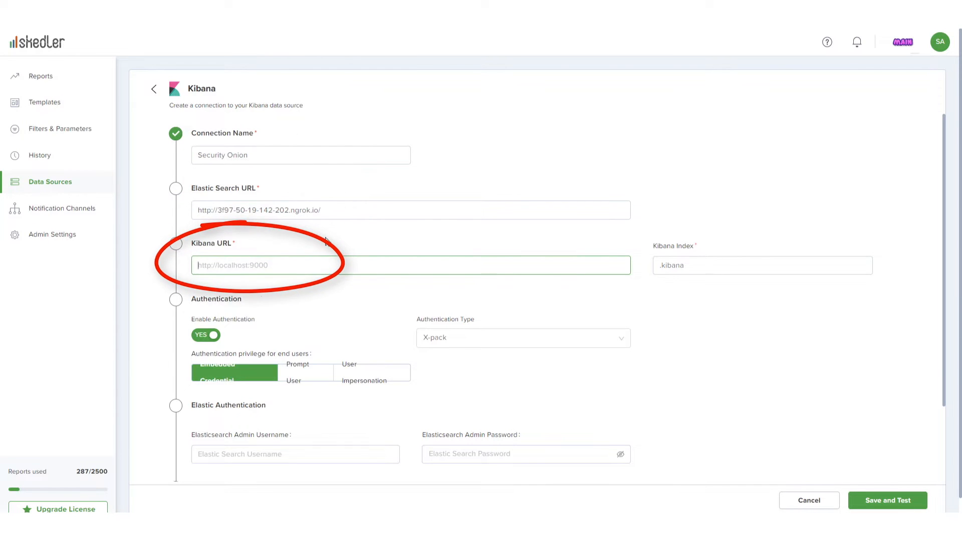
- Set Authentication Type to Security Onion, then save and test the connection
scroll(down, 3)
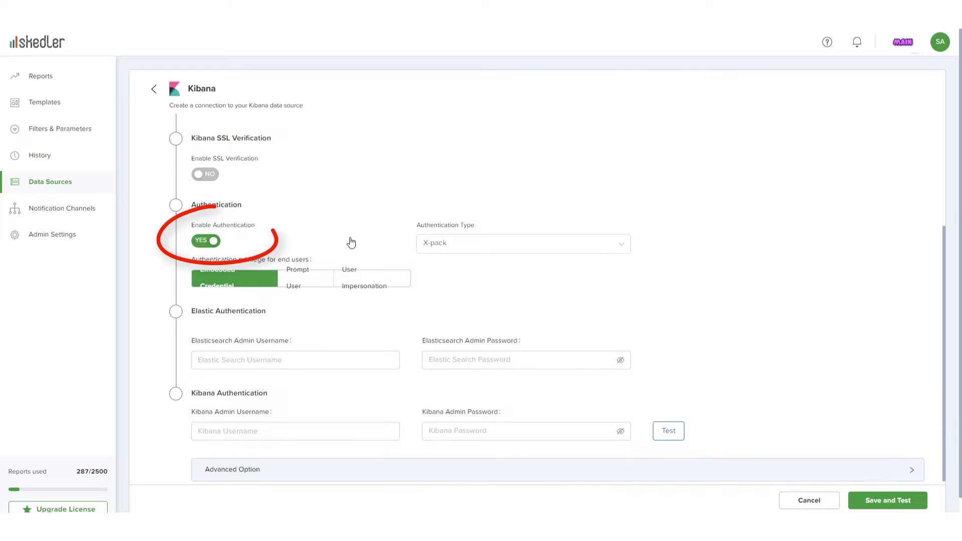
click(521, 242)
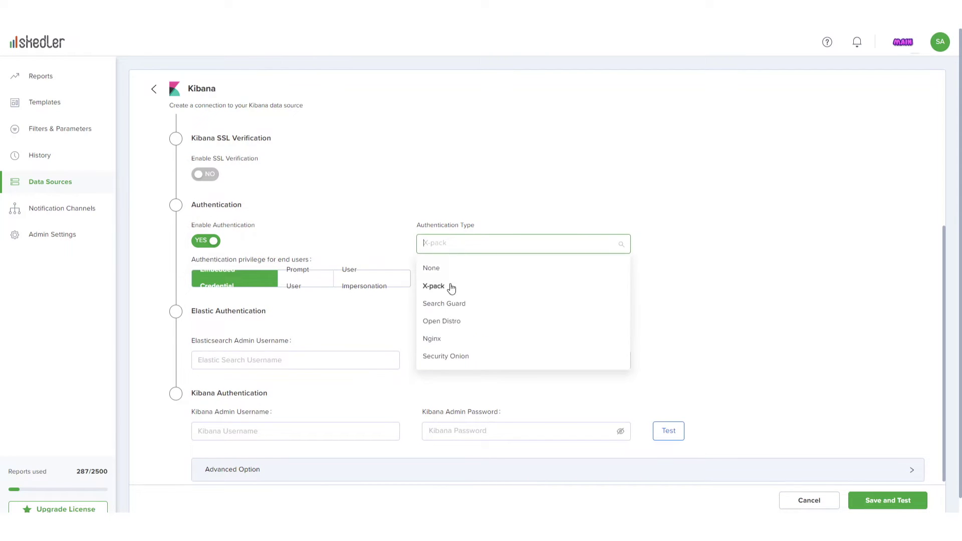
click(446, 356)
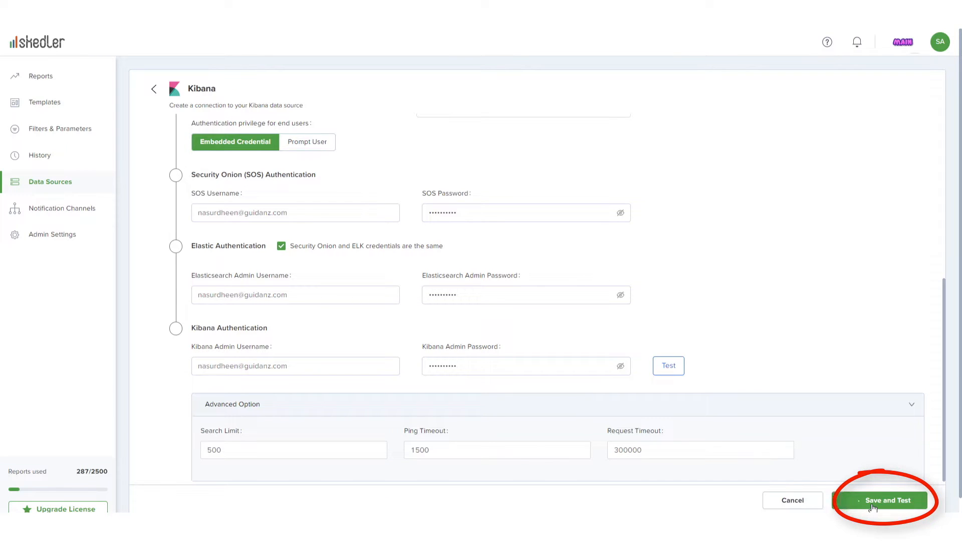
click(885, 500)
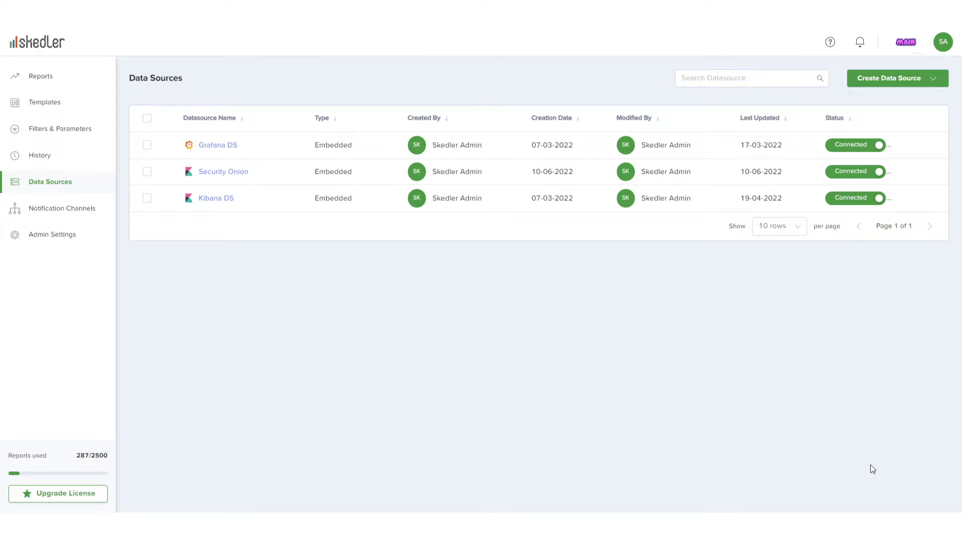
mouse_move(104, 95)
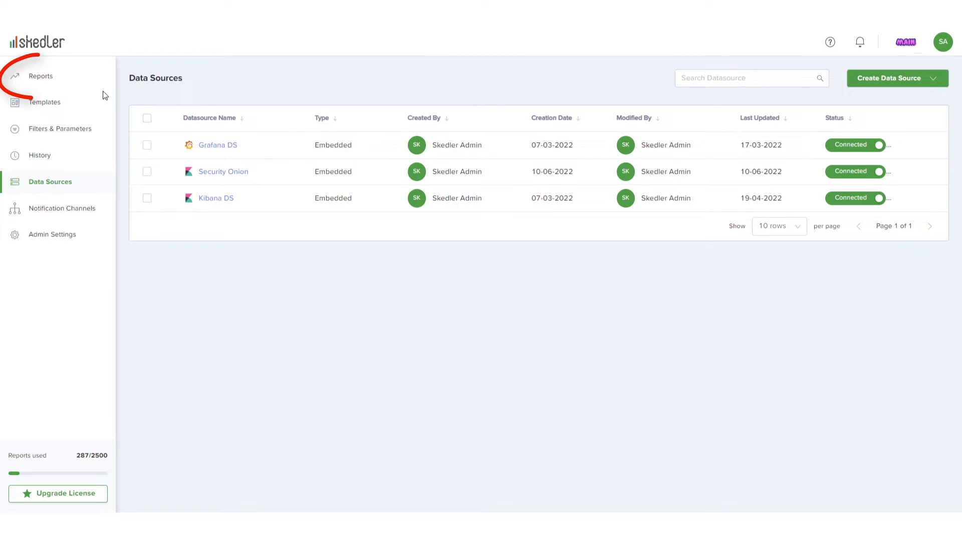
- From the Reports page, start a new Visual Report
click(40, 77)
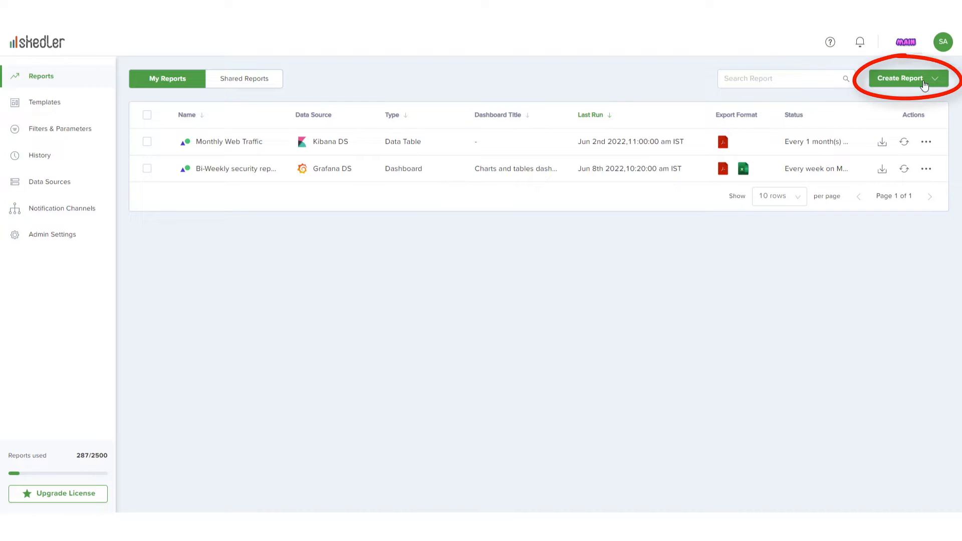
click(908, 78)
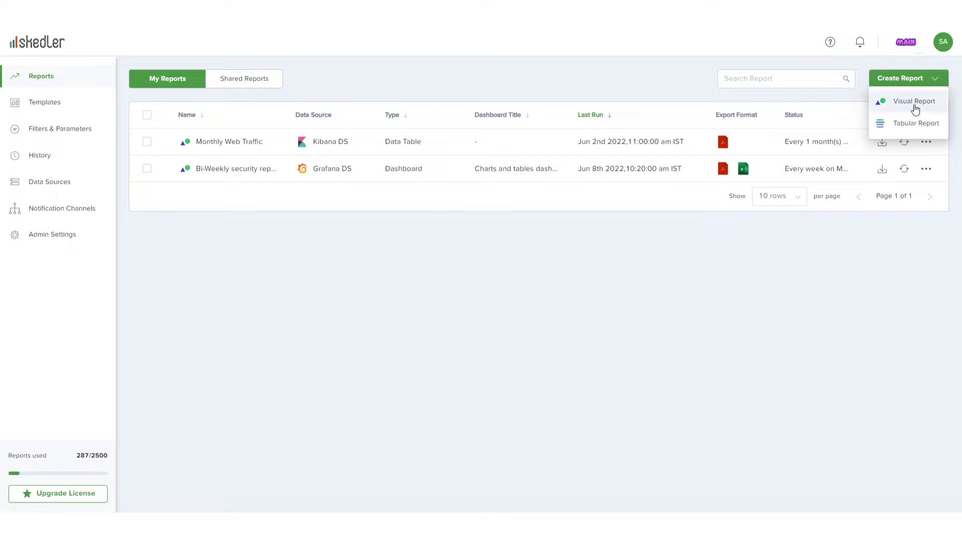
click(914, 102)
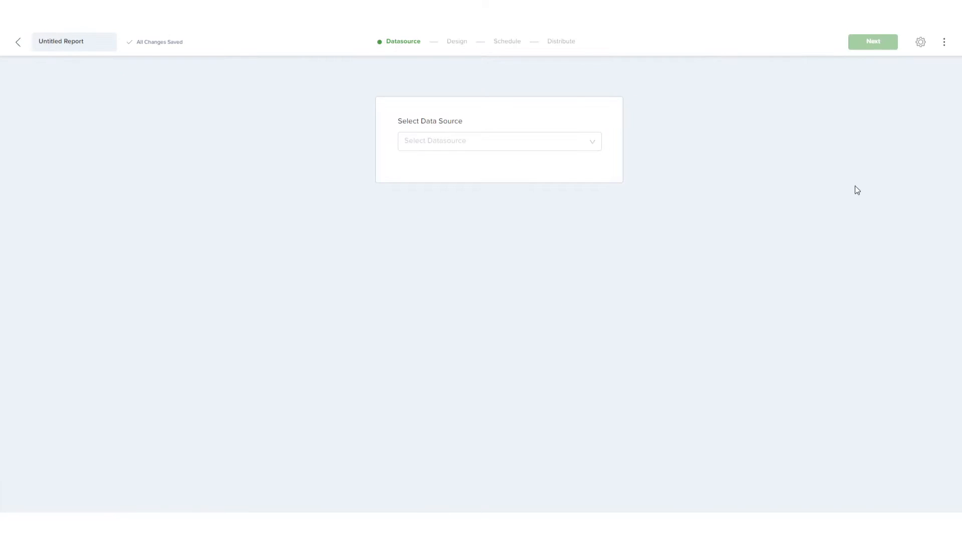
- Use the Security Onion data source and the Default space for the report
click(497, 141)
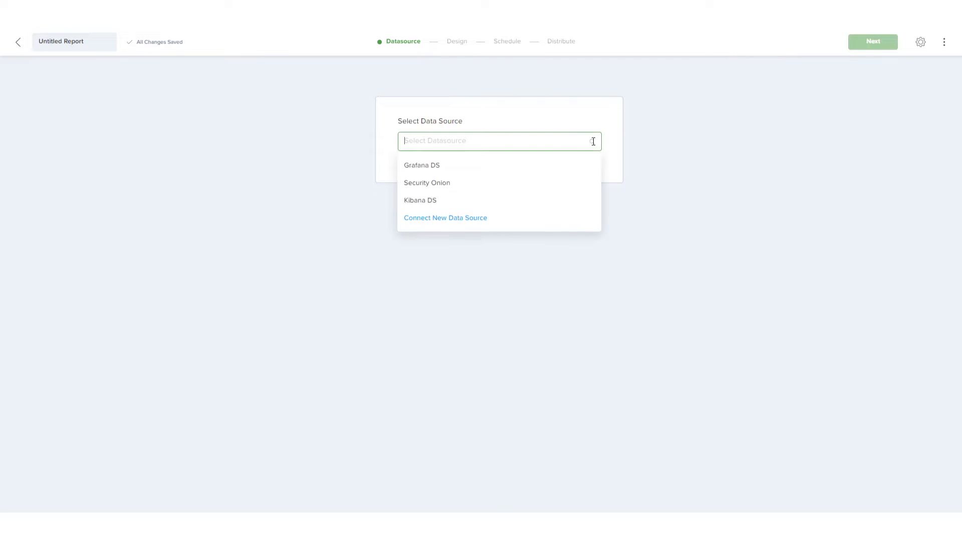
mouse_move(487, 190)
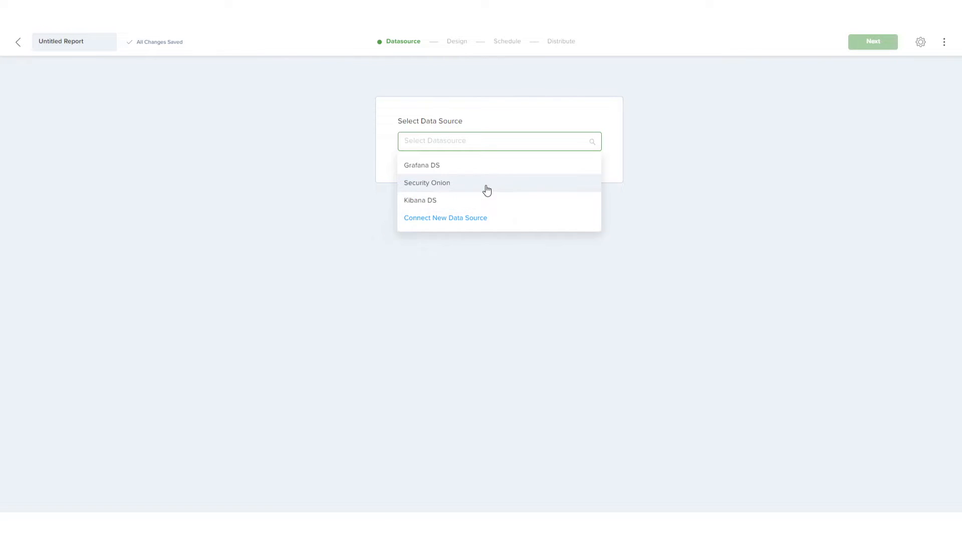
click(427, 182)
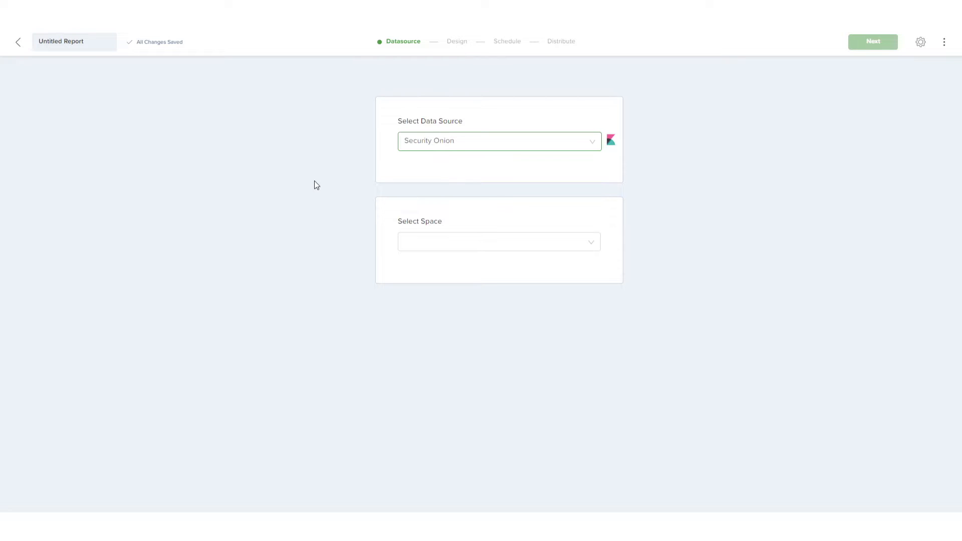
click(498, 241)
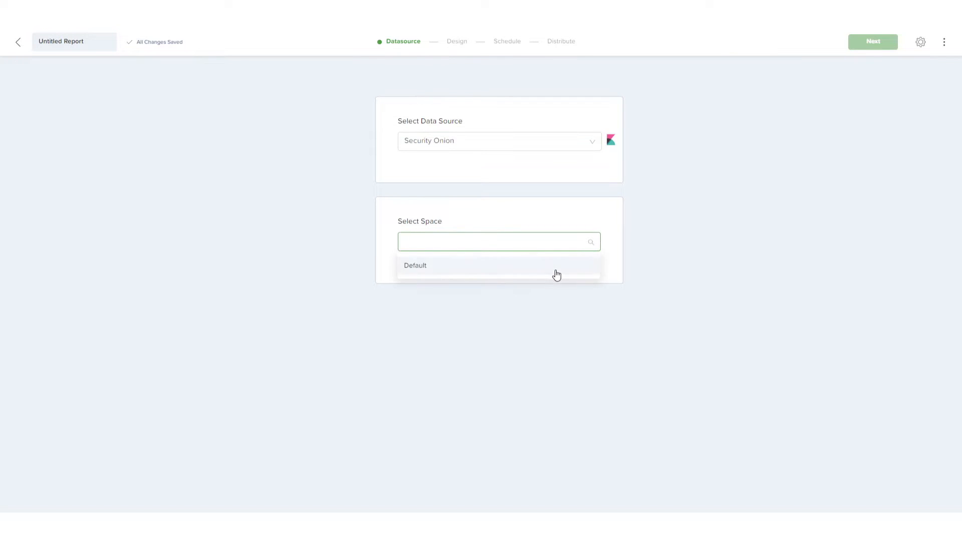
click(414, 264)
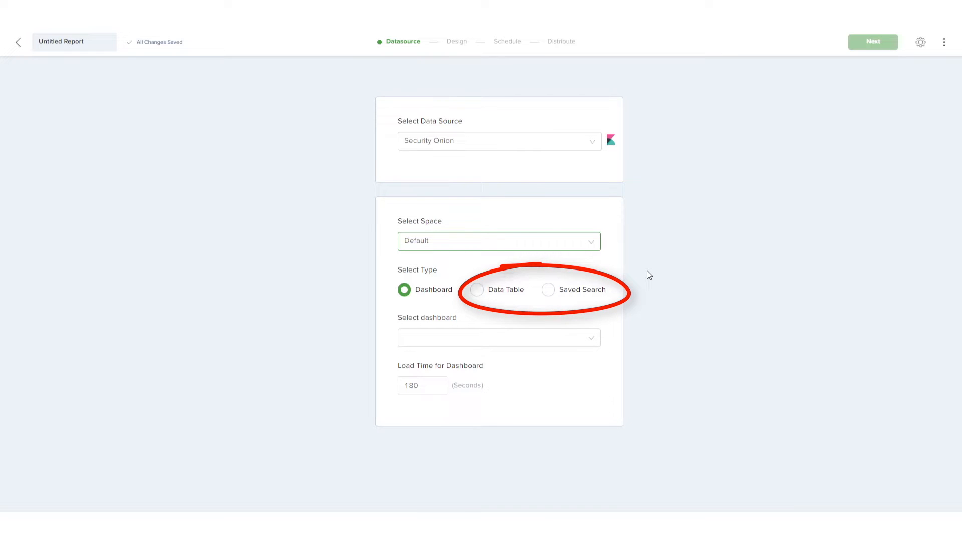
- Pick the Security Onion - Network & Log dashboard and continue to the design step
click(498, 337)
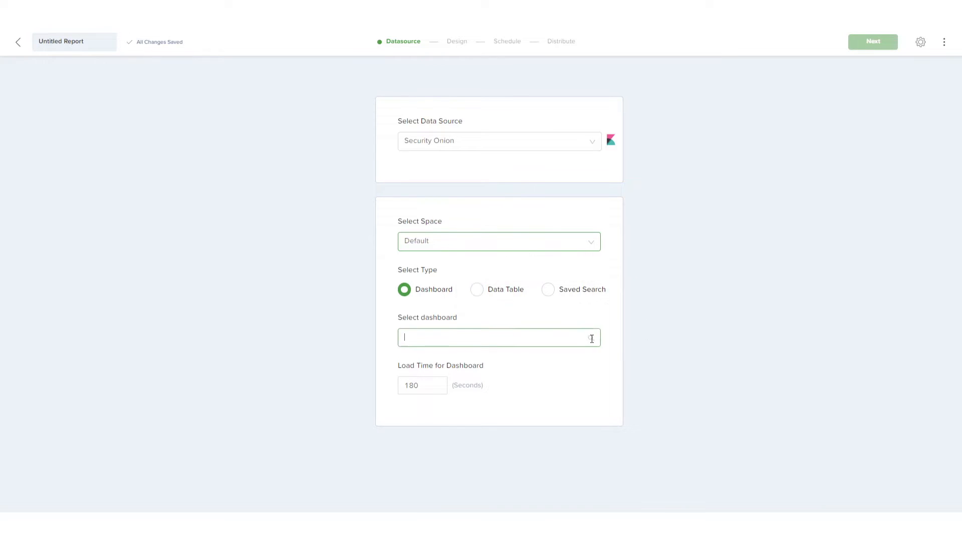
click(498, 337)
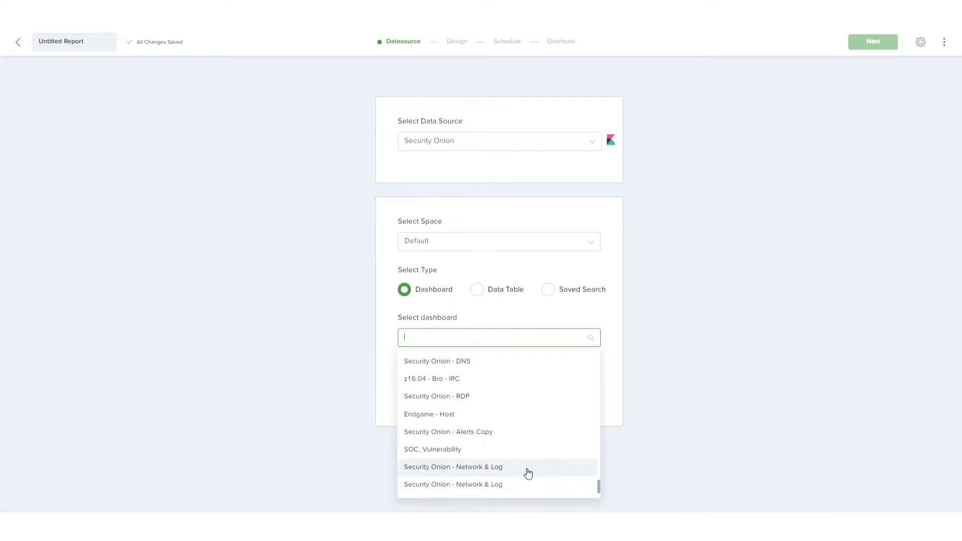
click(453, 467)
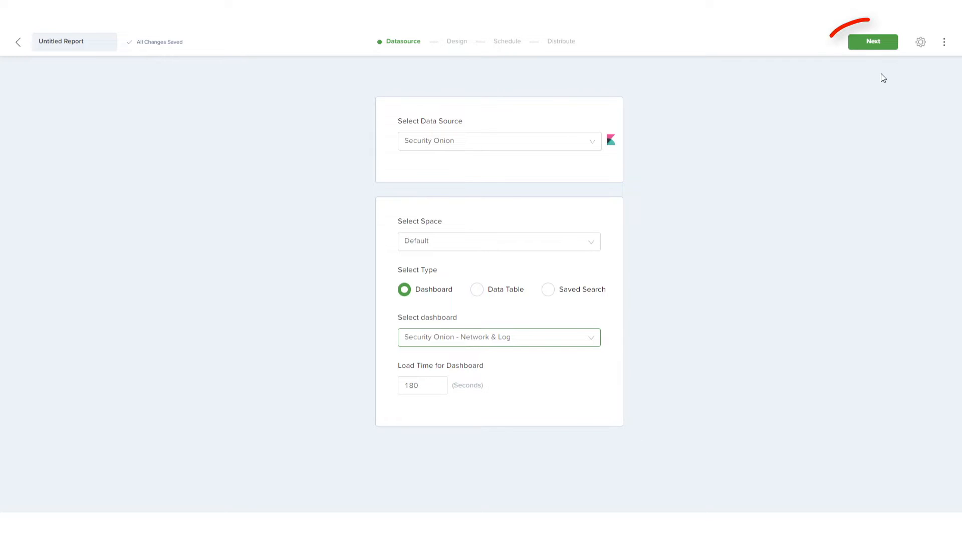
click(872, 42)
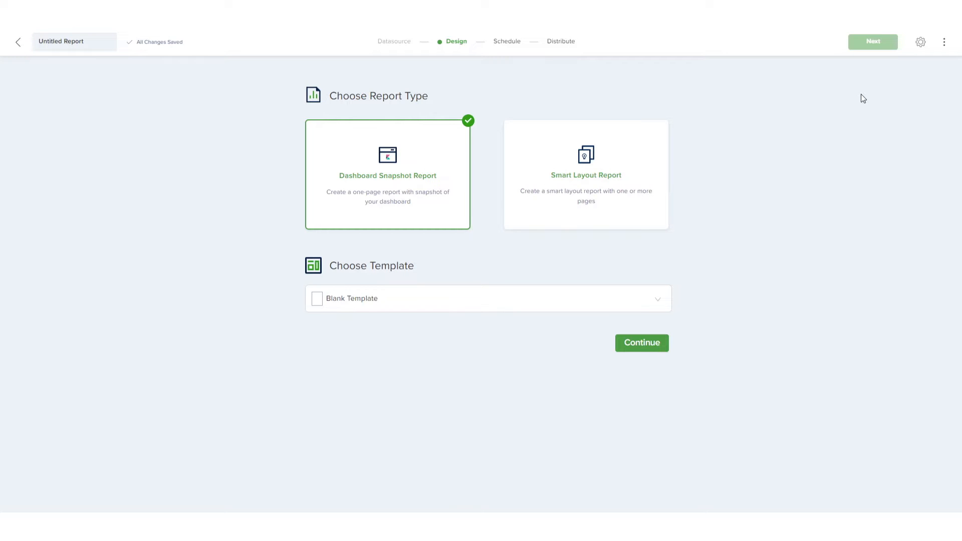
- Make it a Smart Layout report using the Default Template Dark
click(585, 173)
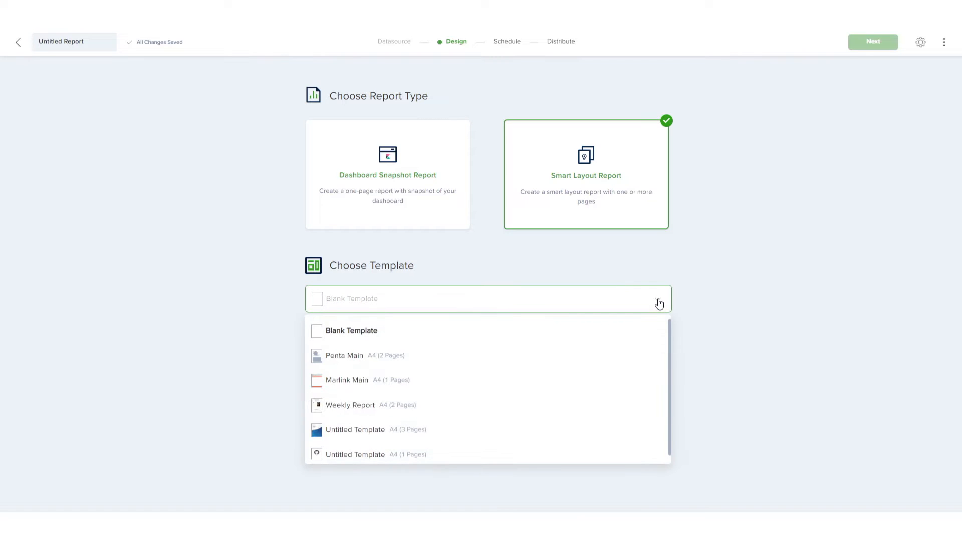
mouse_move(679, 307)
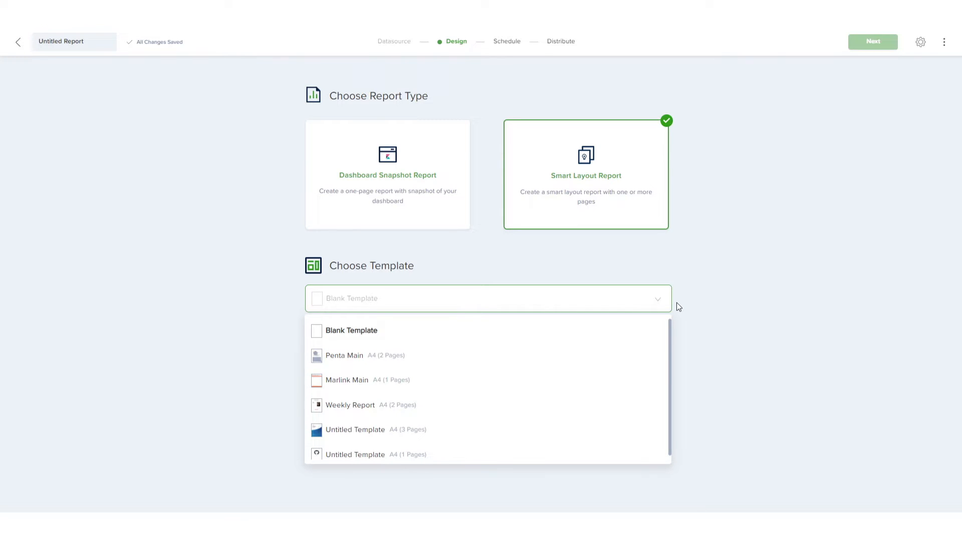
scroll(down, 3)
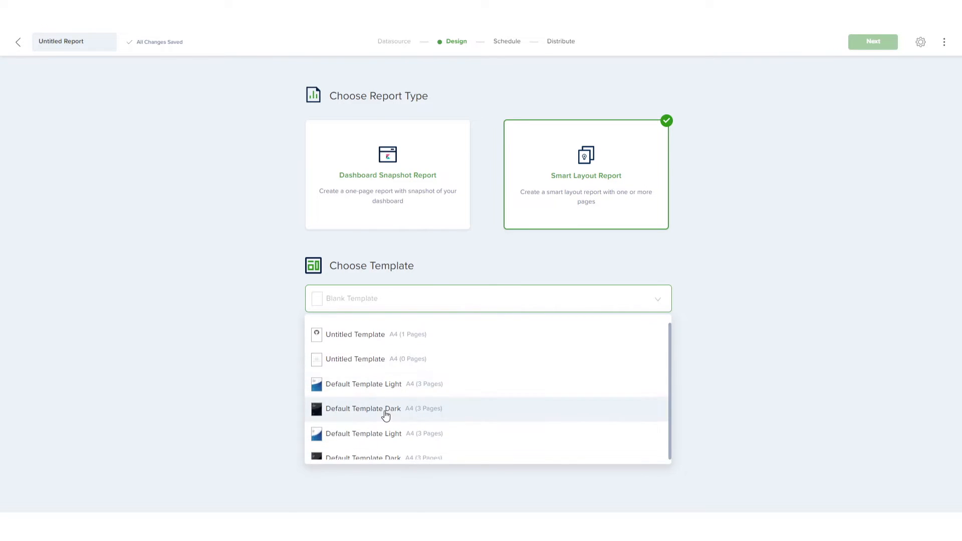
click(362, 409)
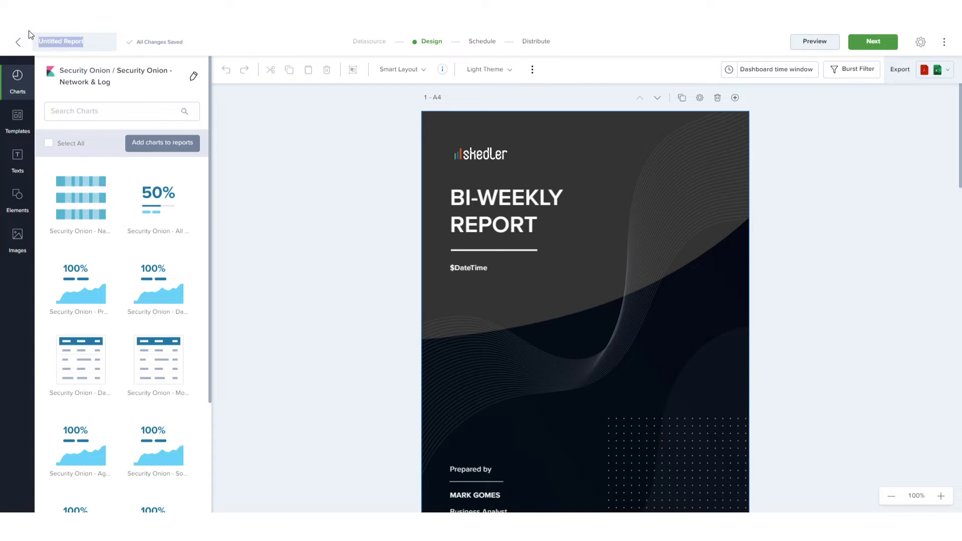
- Name the report Monthly Threat Analysis
text(Monthly Threat Analysis)
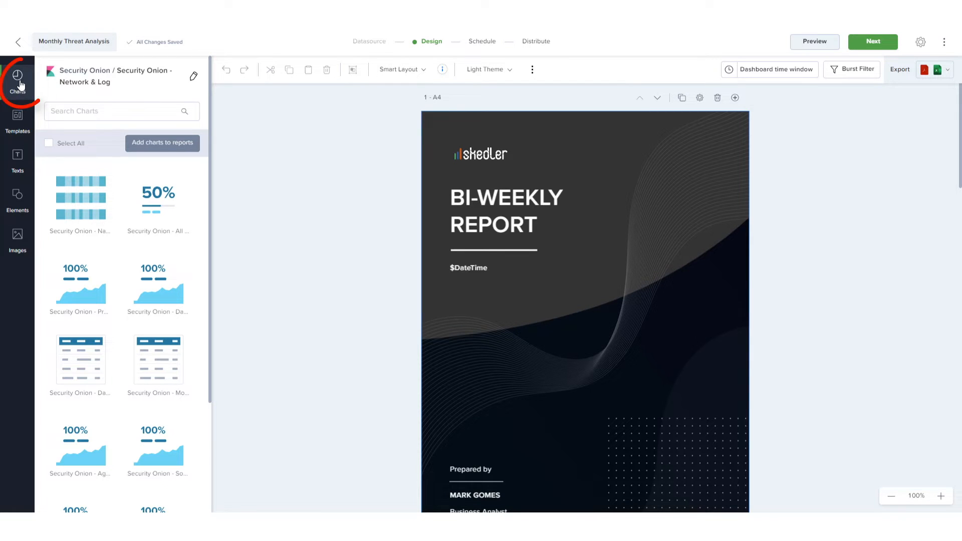
- Tour the Templates, Texts, Elements and Images design panels
click(18, 120)
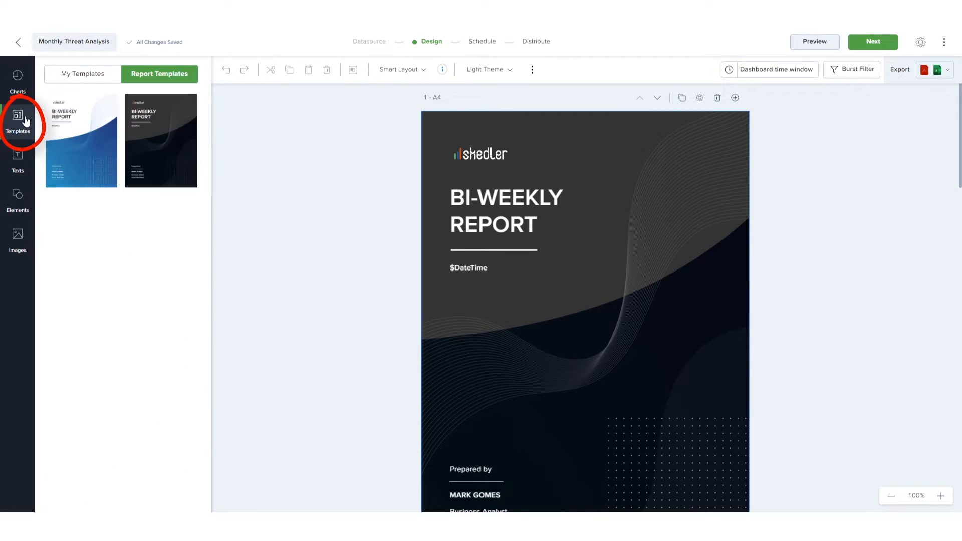
click(17, 162)
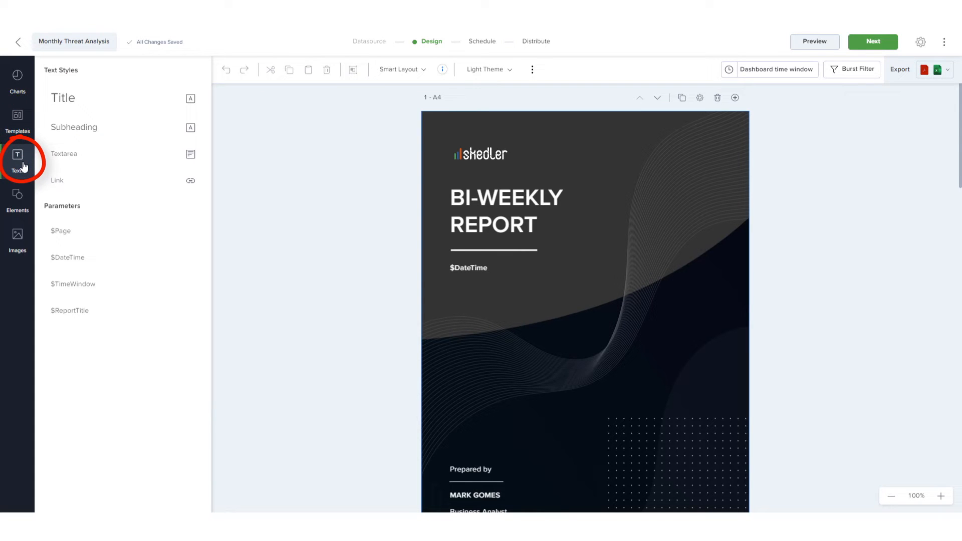
mouse_move(17, 199)
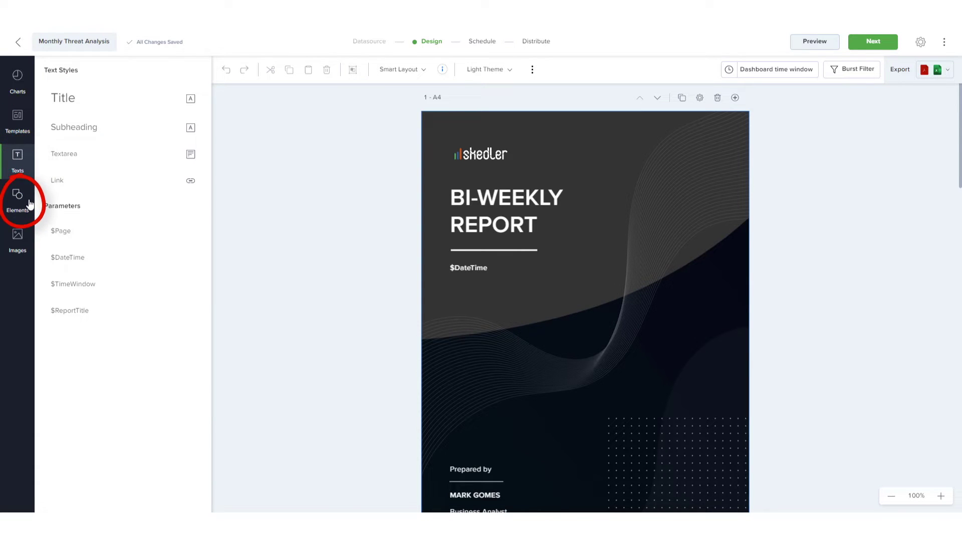
click(17, 239)
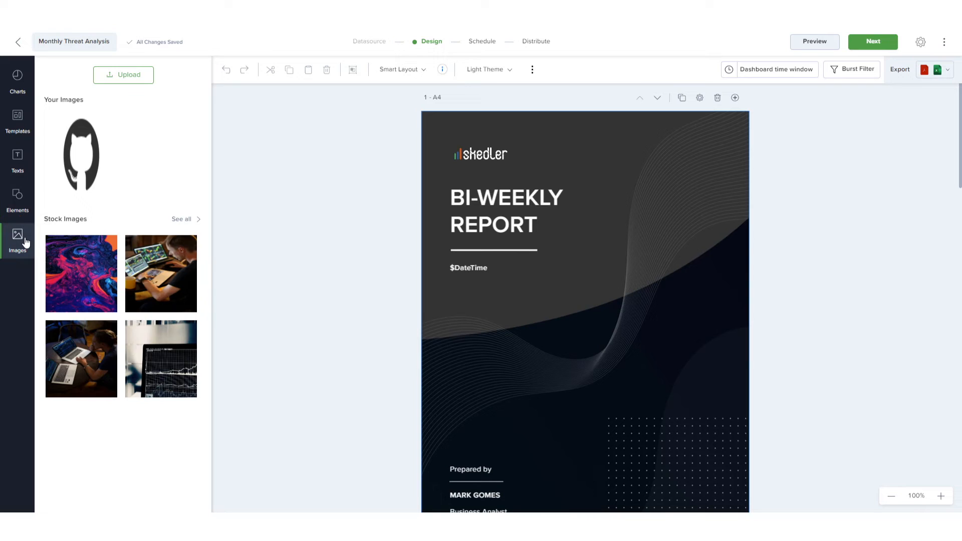
click(17, 80)
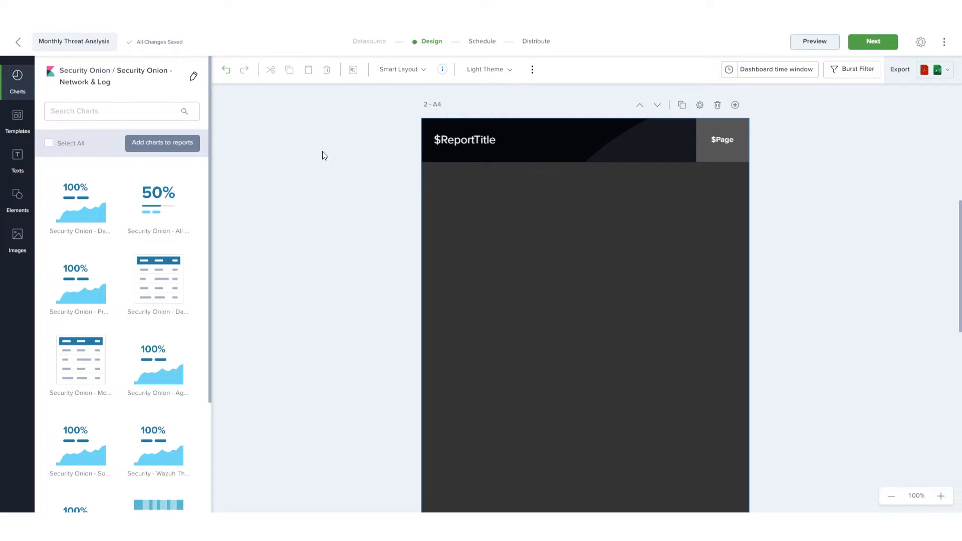
- Place the Security Onion - All Logs chart on page 2 and tick the first chart for adding
click(158, 202)
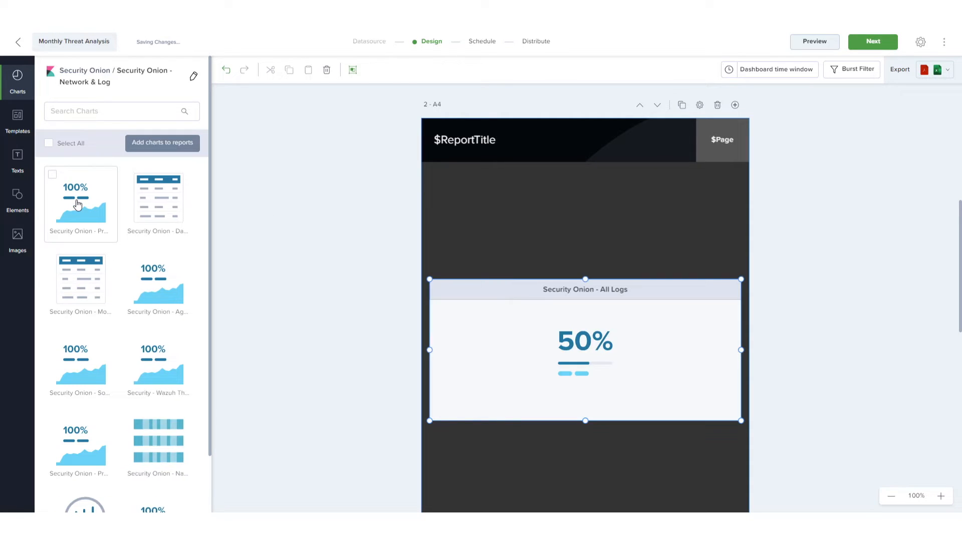
mouse_move(543, 358)
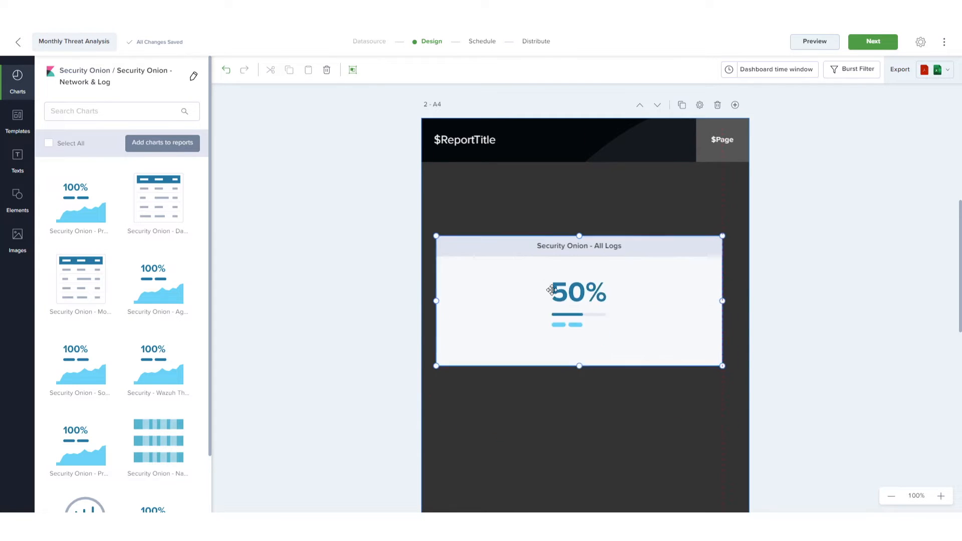
scroll(up, 3)
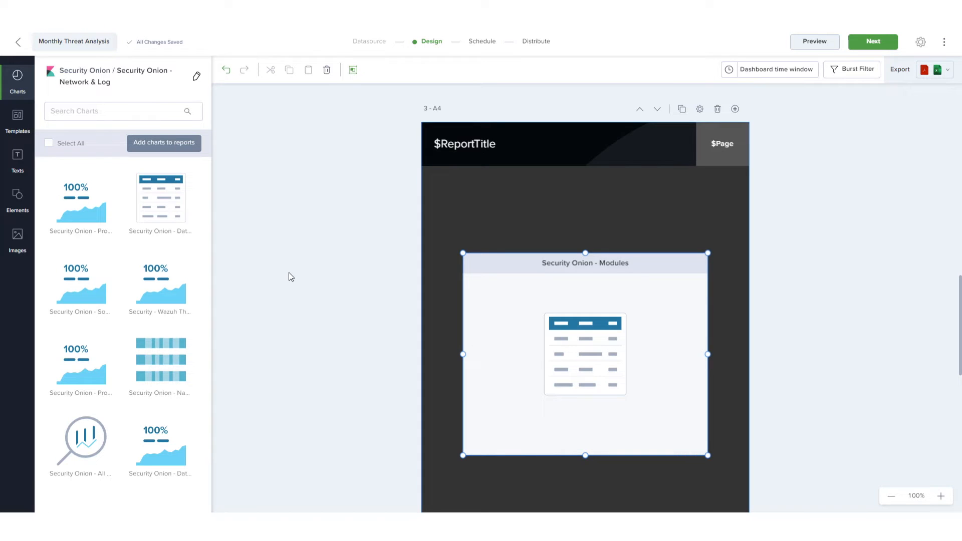
click(326, 69)
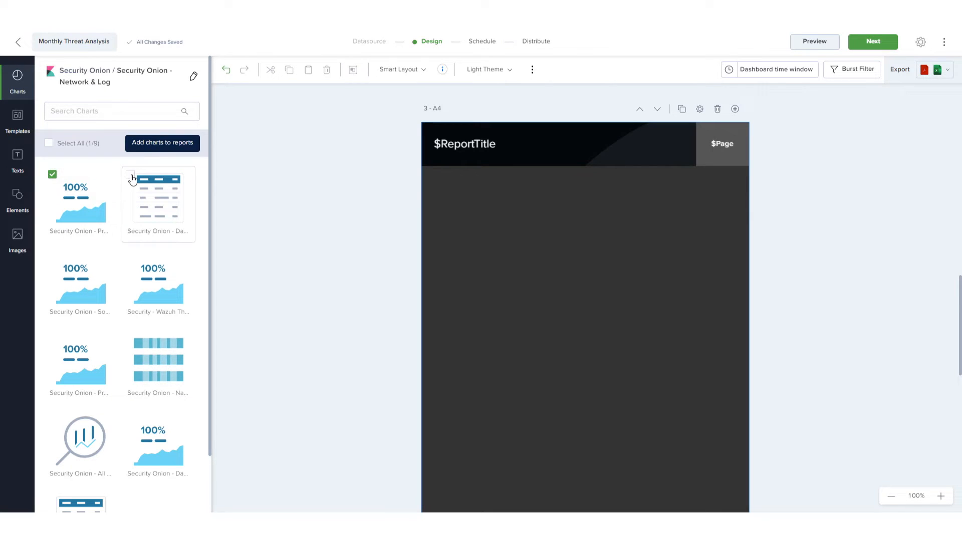
- Select all charts, untick unwanted ones leaving 5 of 9, and add them to the report
click(48, 143)
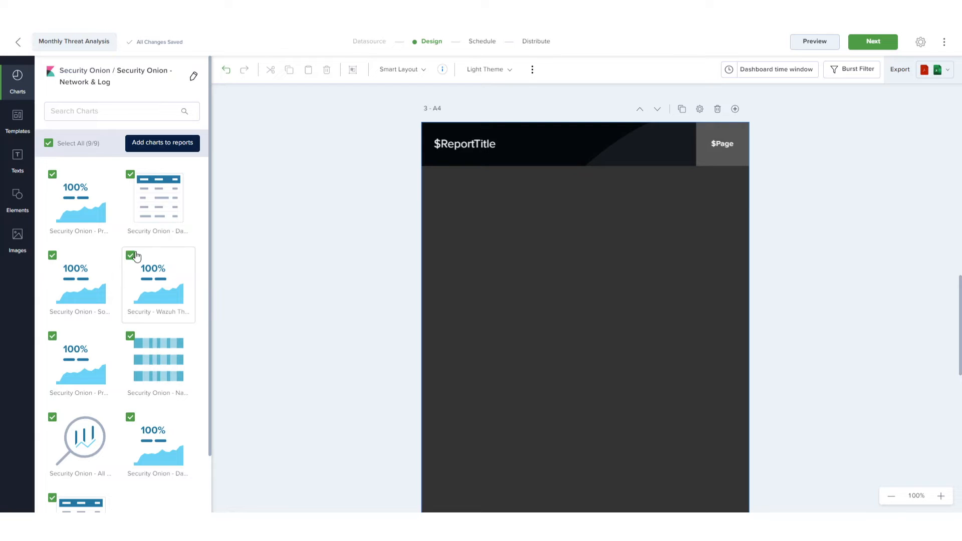
click(130, 256)
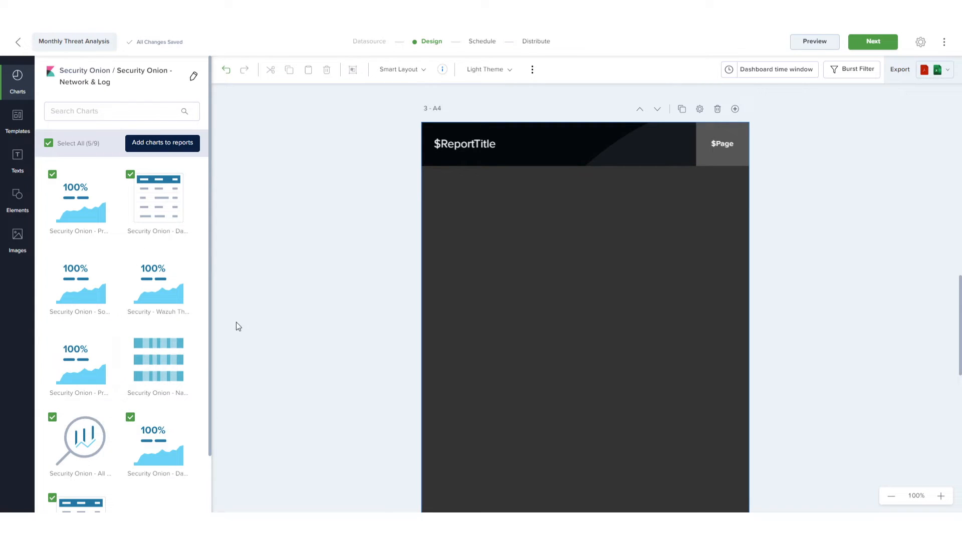
click(162, 143)
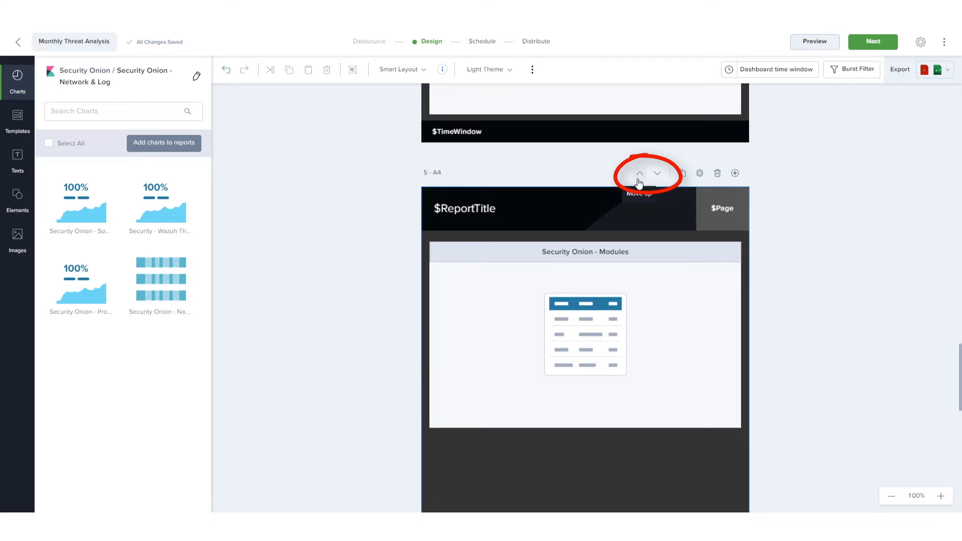
mouse_move(717, 174)
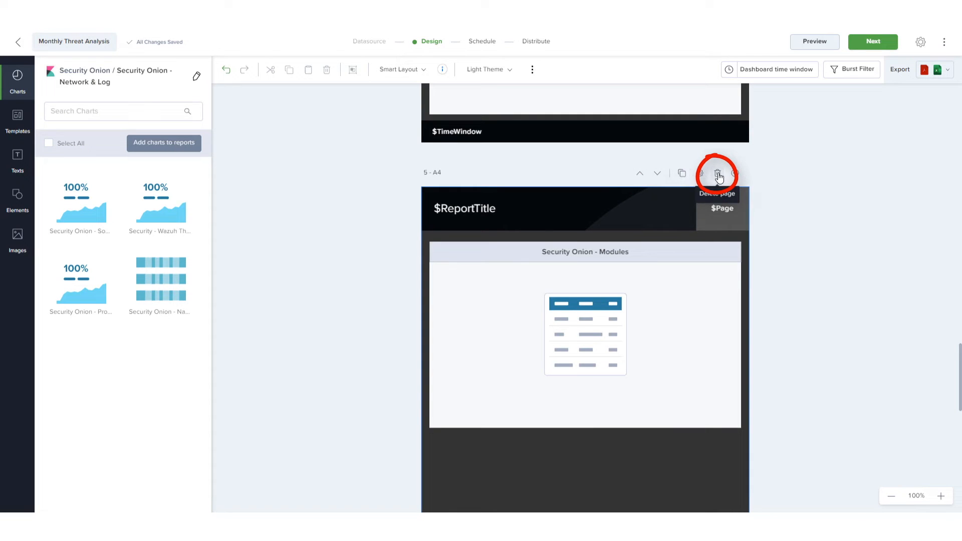
mouse_move(734, 175)
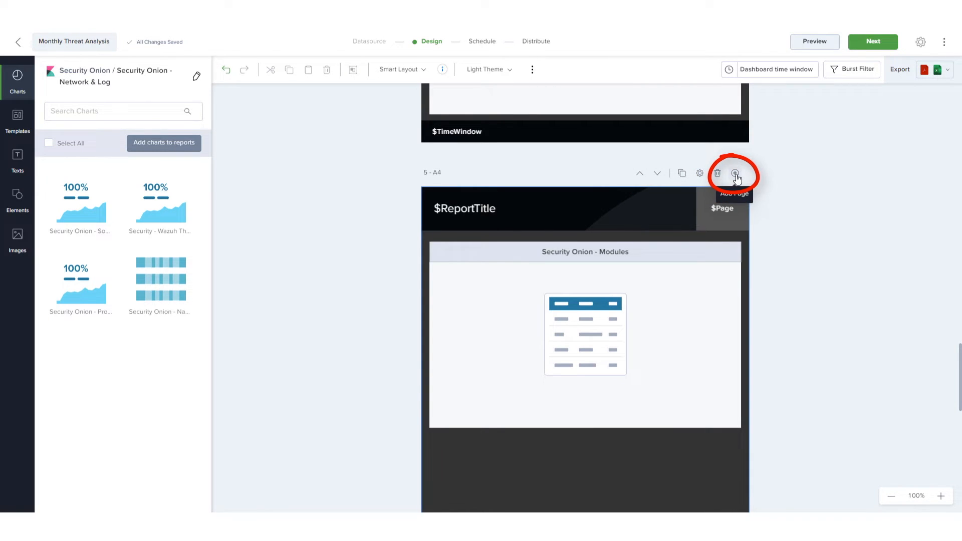
- Show page 5's properties: A4 size, background #333333
click(700, 173)
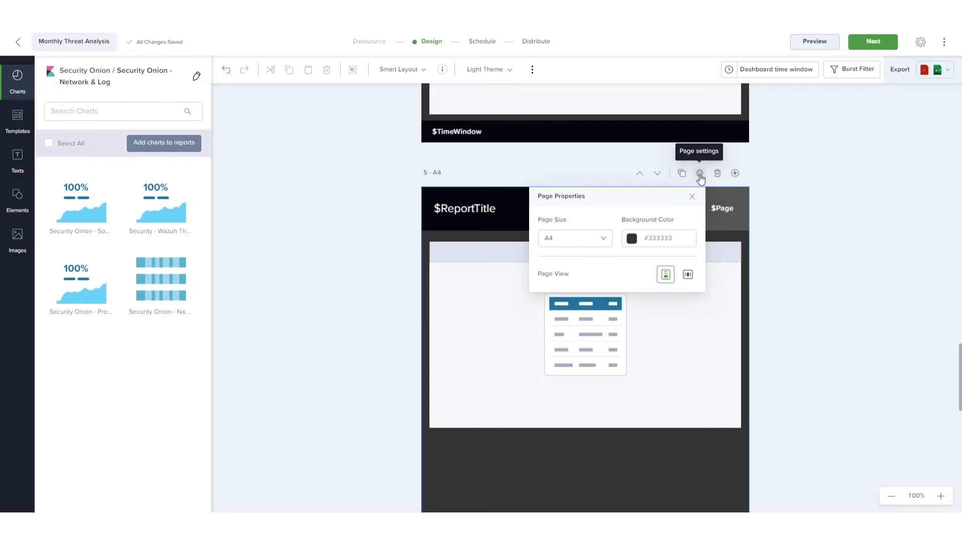
mouse_move(761, 186)
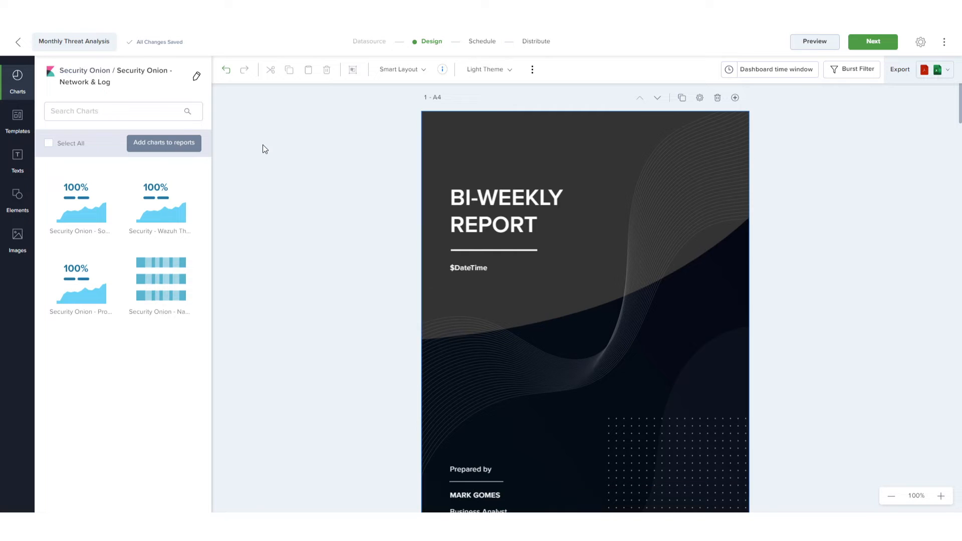
mouse_move(17, 239)
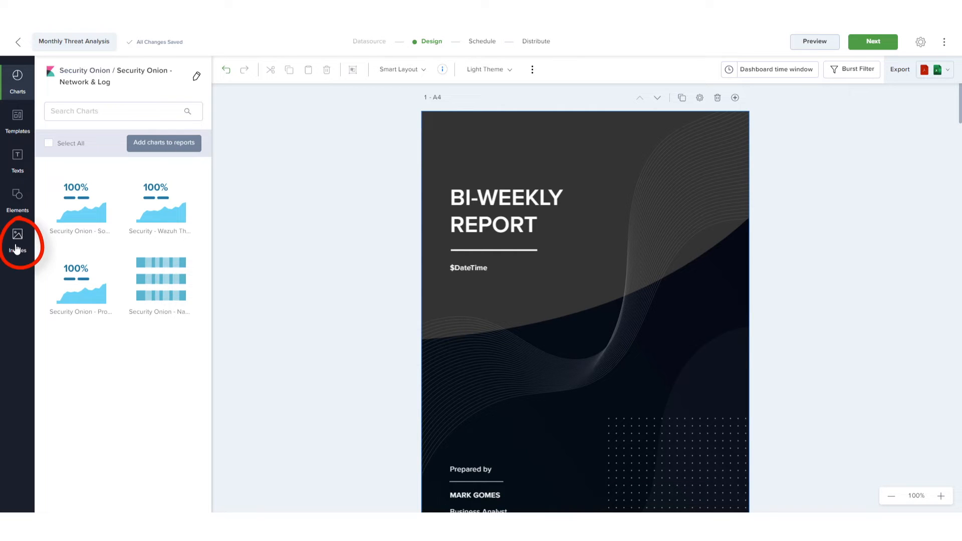
- Upload the Whimson Security logo and place it at the top of the cover page
click(17, 240)
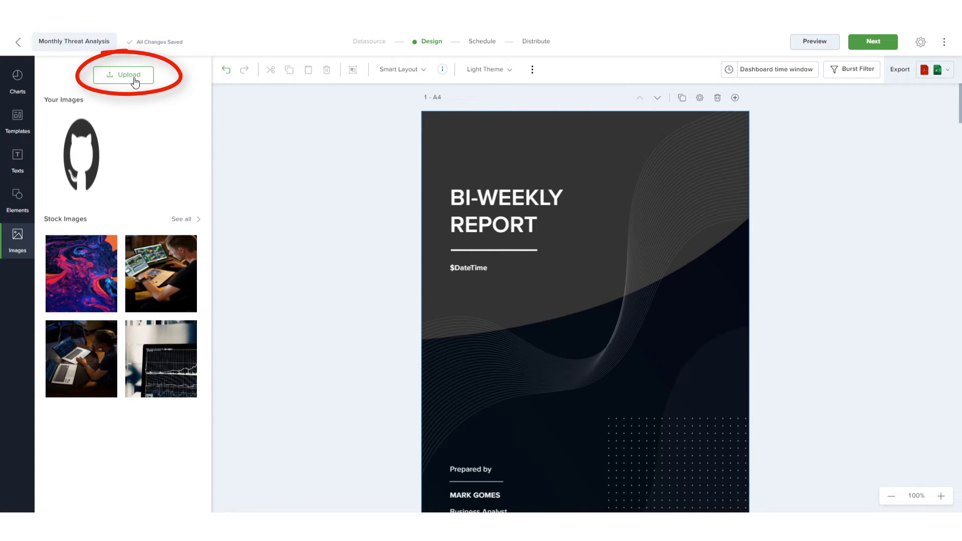
click(122, 75)
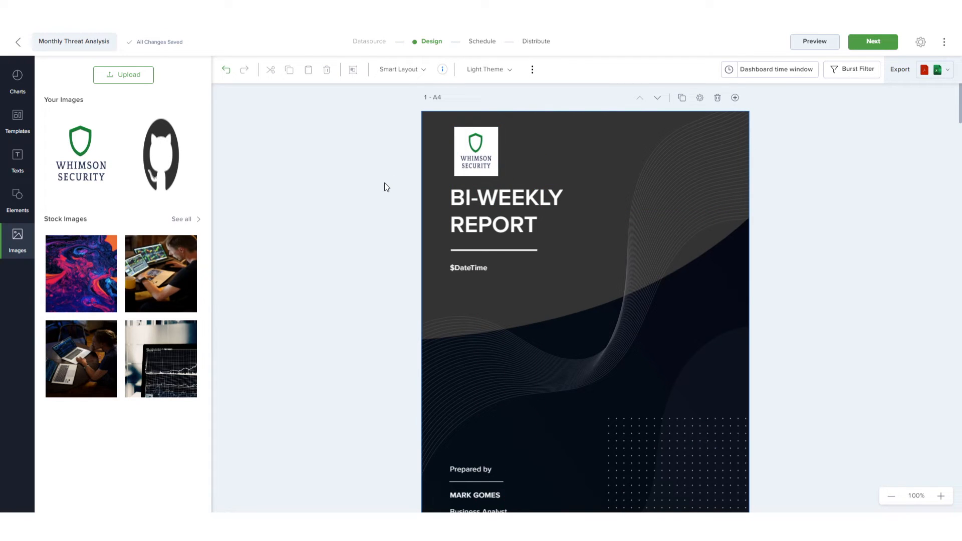
click(515, 211)
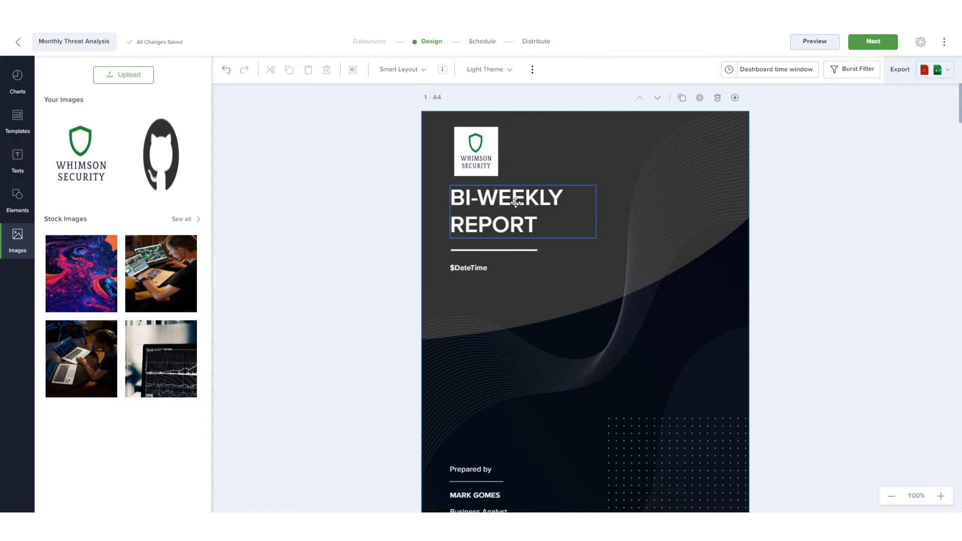
- Replace the cover title text BI-WEEKLY REPORT with the ${ReportTitle} parameter
click(522, 211)
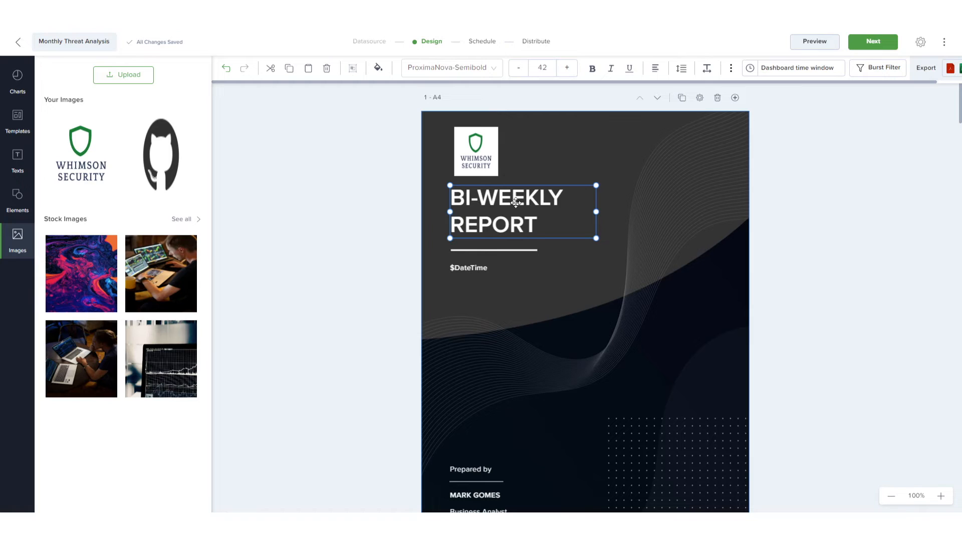
double_click(505, 198)
text($)
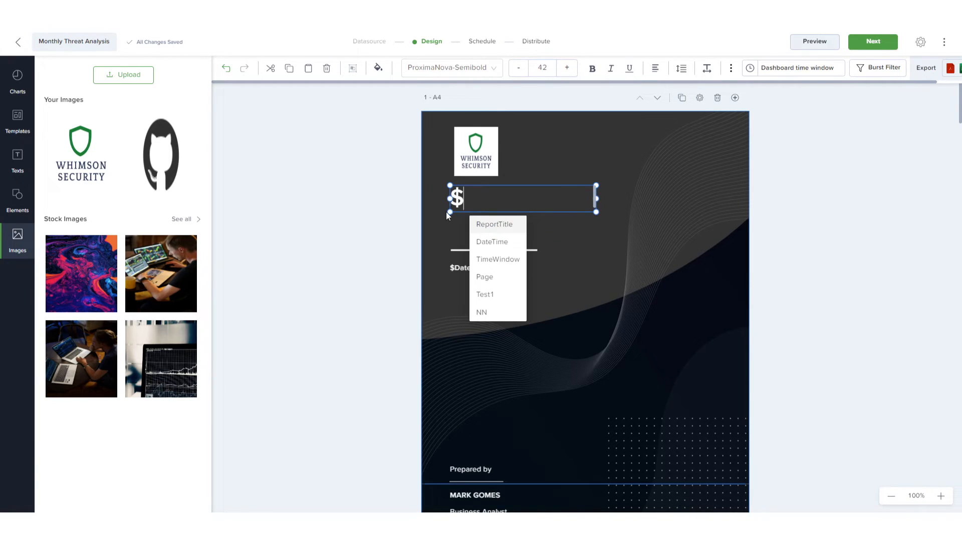
mouse_move(494, 225)
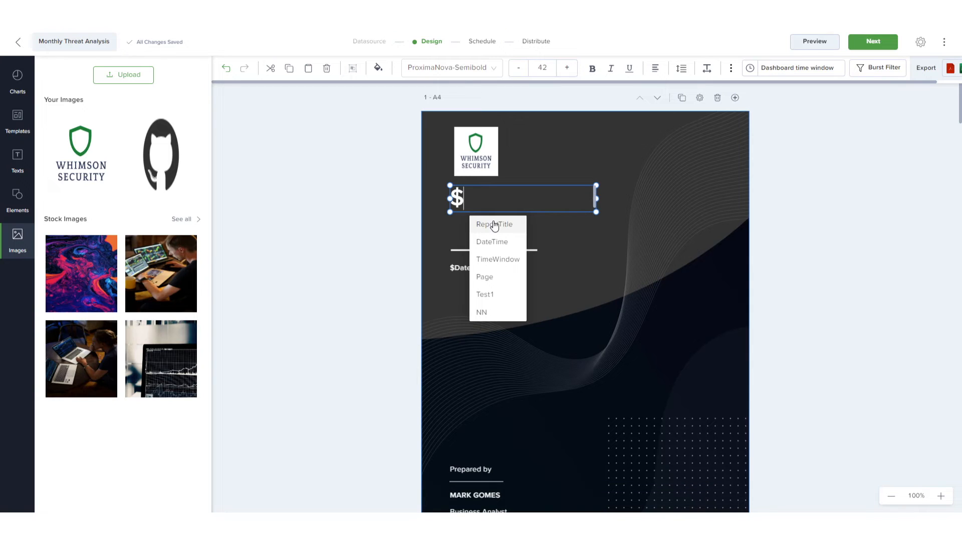
click(494, 224)
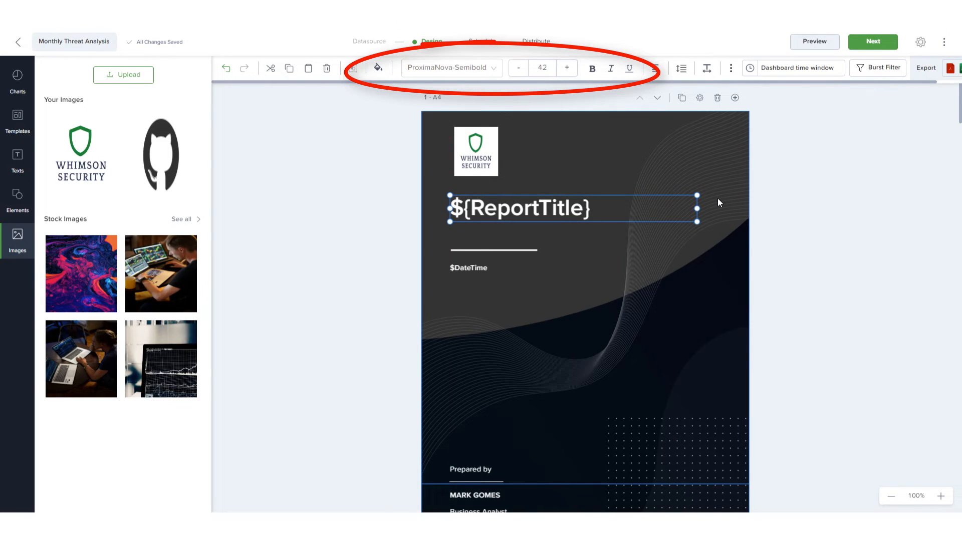
click(387, 172)
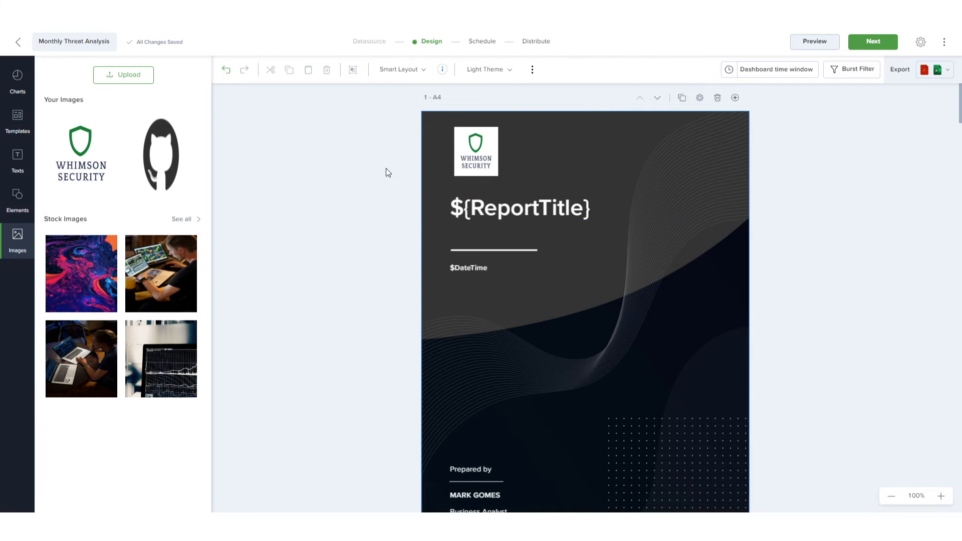
- Add a 'January Summary' subheading between the charts, sized 36 with a reddish colour
scroll(down, 3)
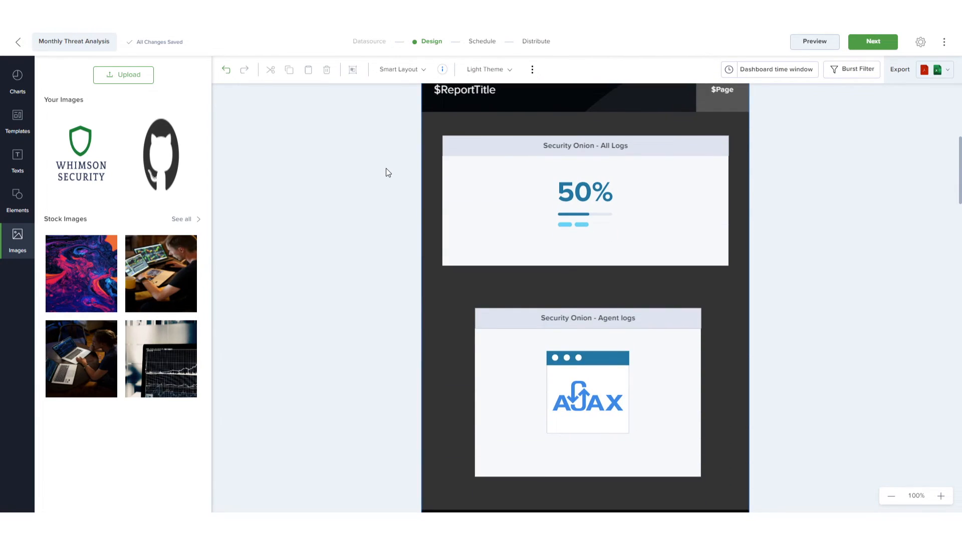
click(18, 161)
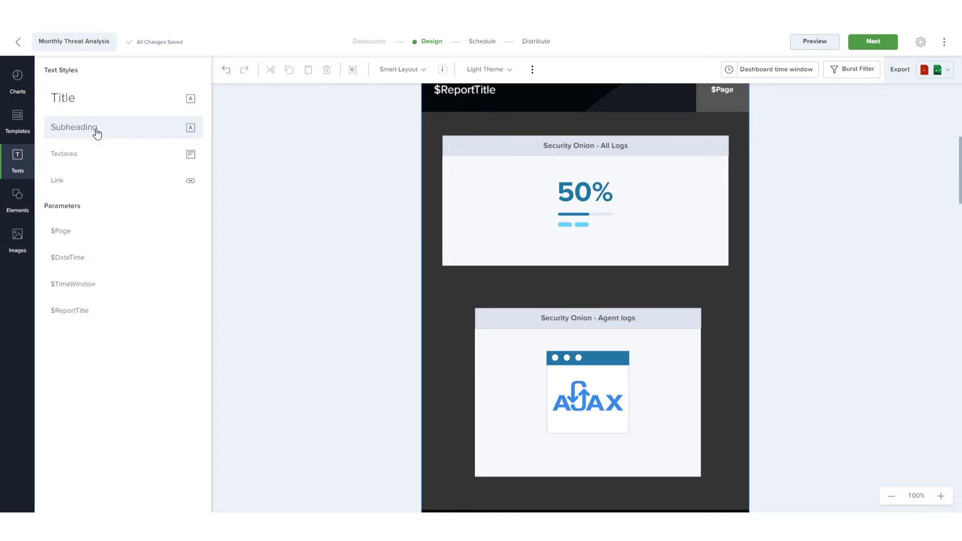
click(73, 127)
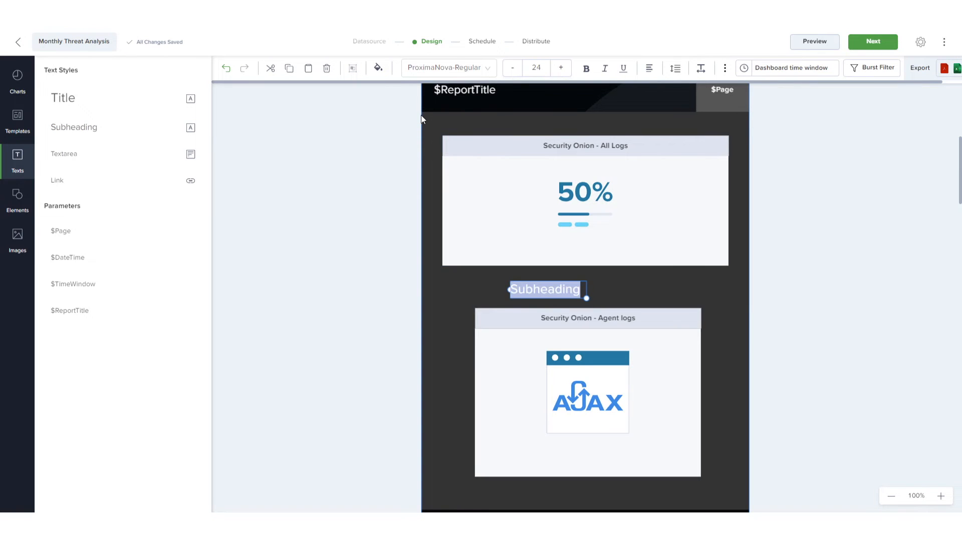
text(January Summary)
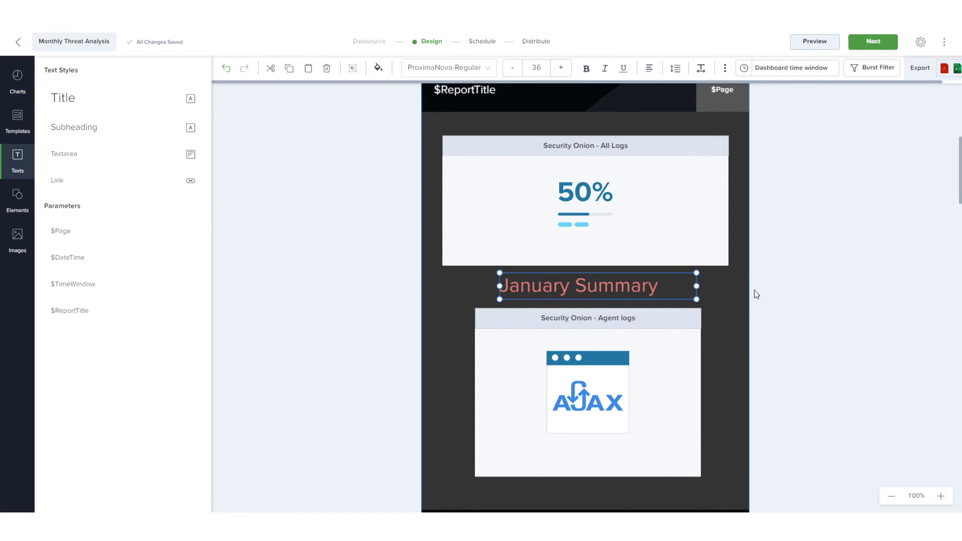
click(17, 199)
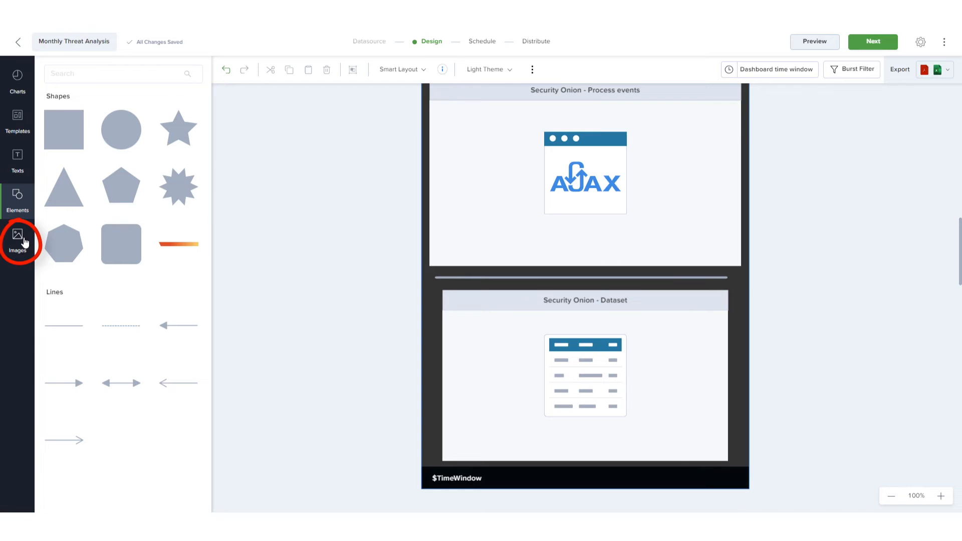
- Show the full stock image gallery and bring the cover page back into view
click(17, 239)
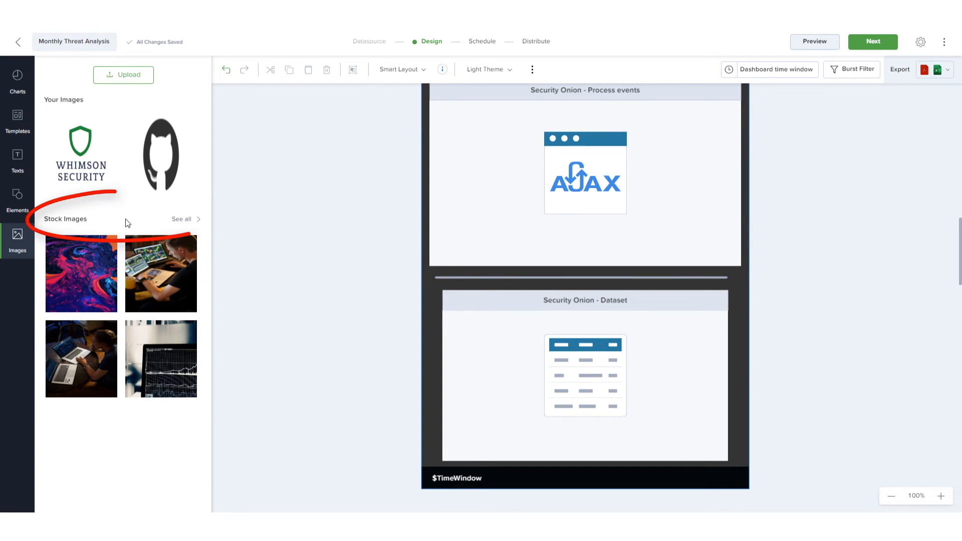
click(181, 219)
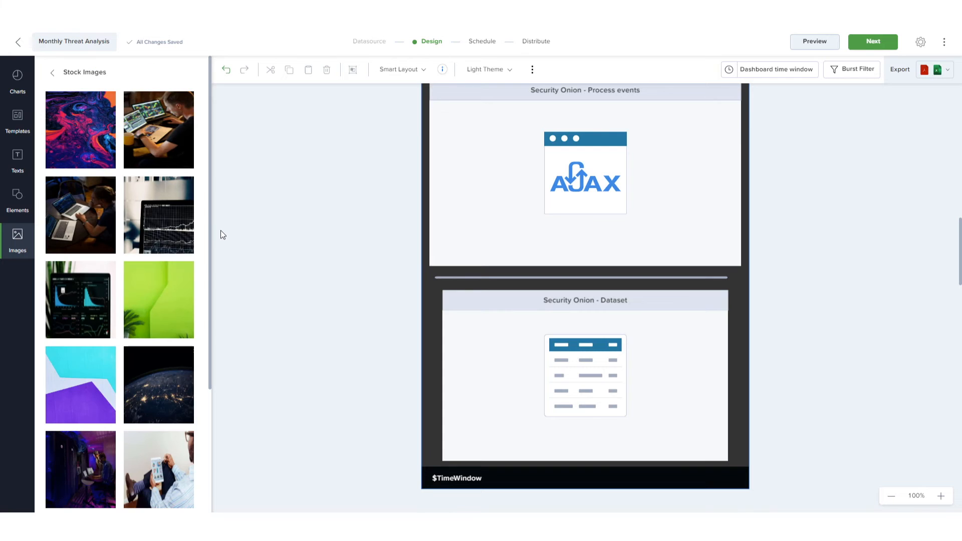
scroll(up, 3)
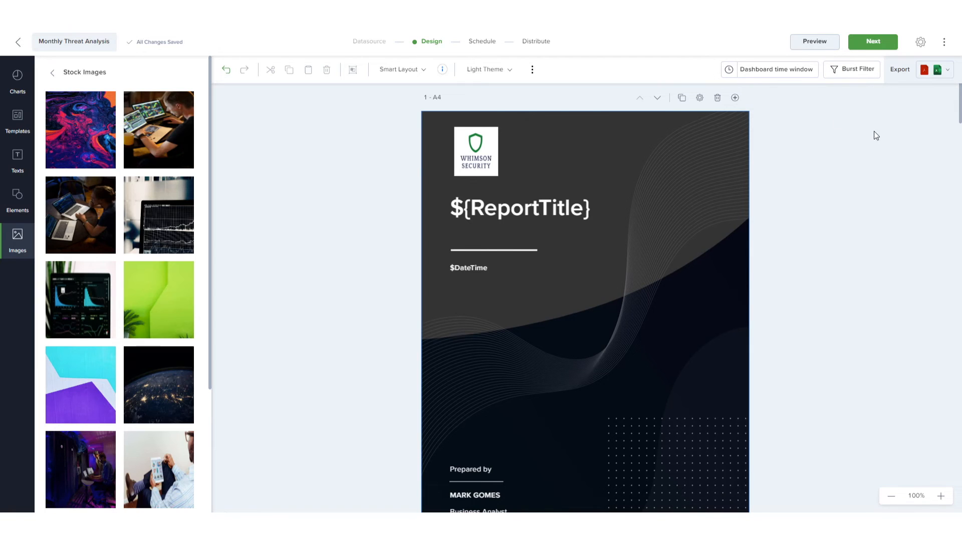
click(775, 69)
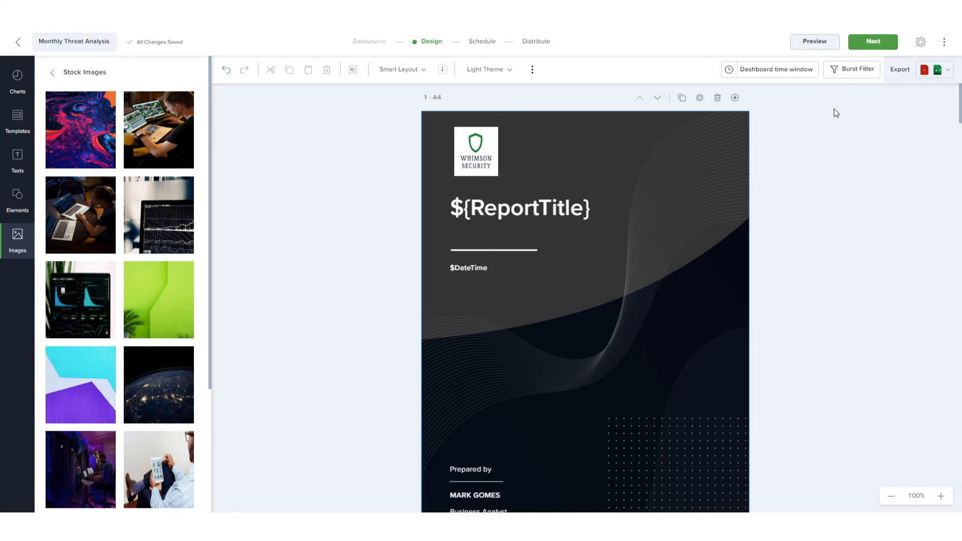
click(852, 69)
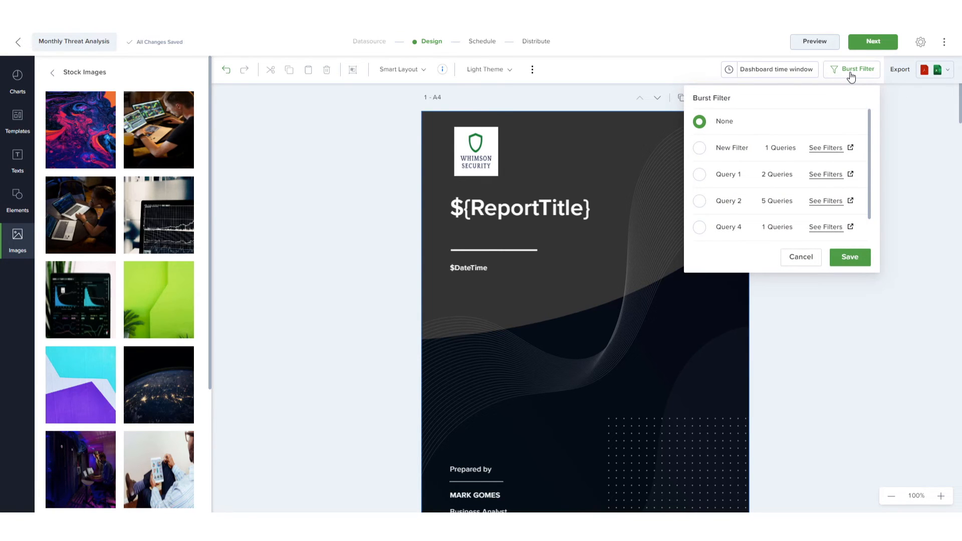
mouse_move(892, 112)
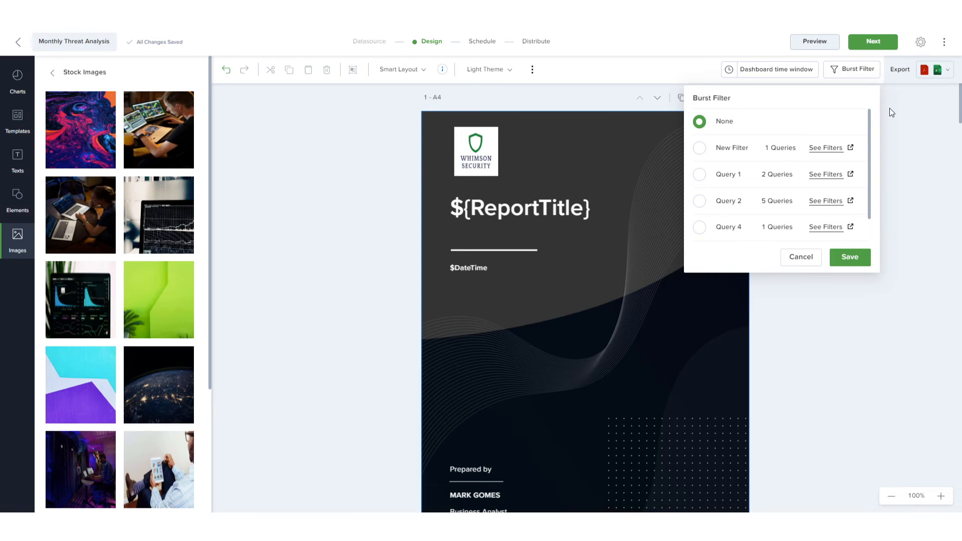
click(799, 257)
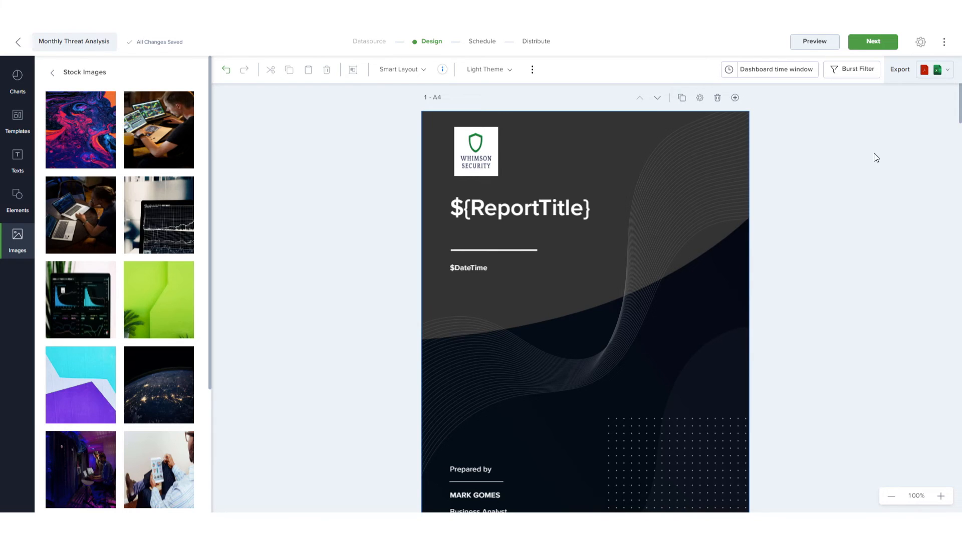
click(947, 69)
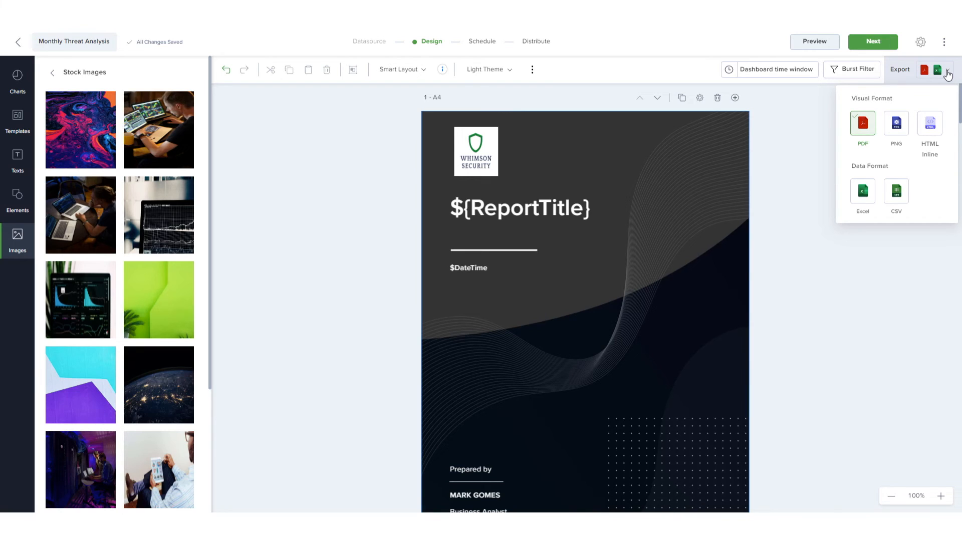
mouse_move(867, 129)
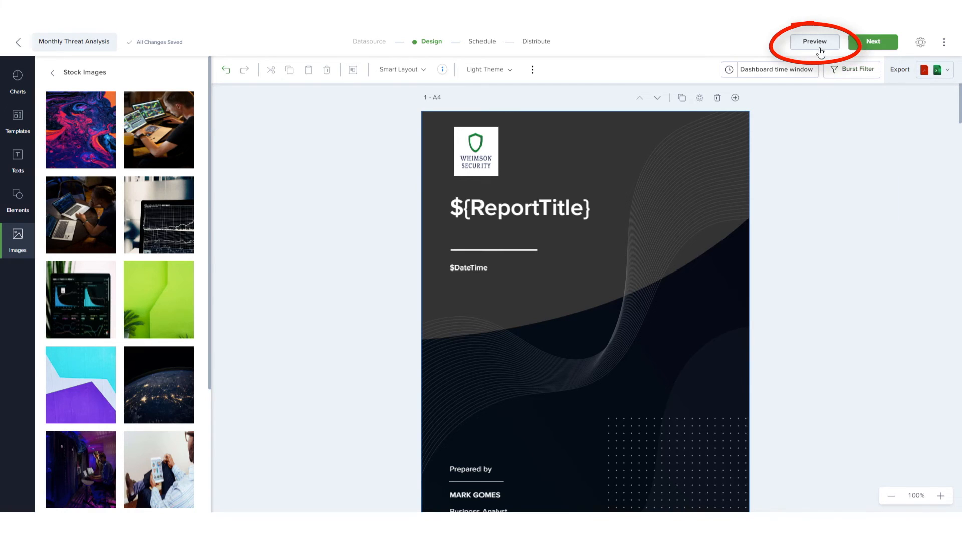
- Preview the finished report, then return to the Design step
click(814, 41)
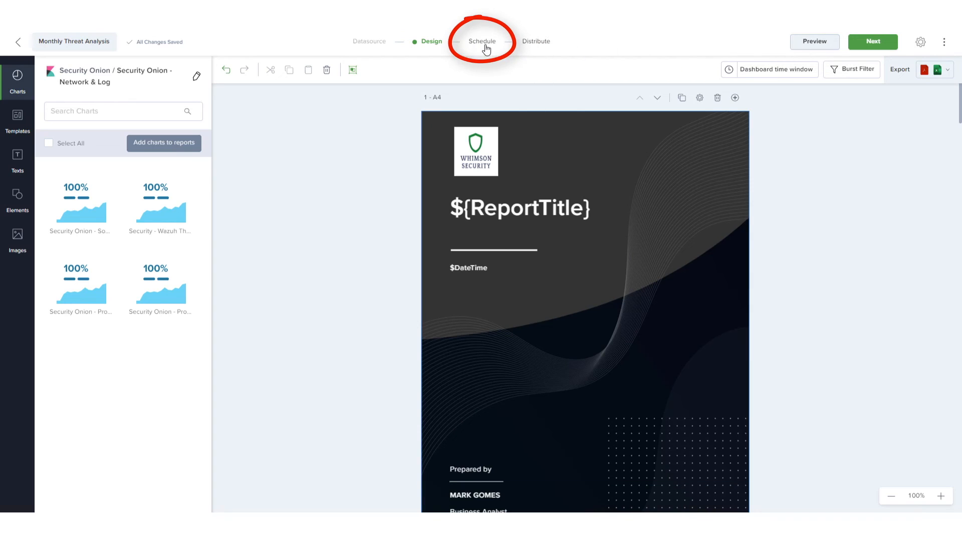
- Schedule the report monthly on day 01 at 00:00 and continue to Distribute
click(483, 41)
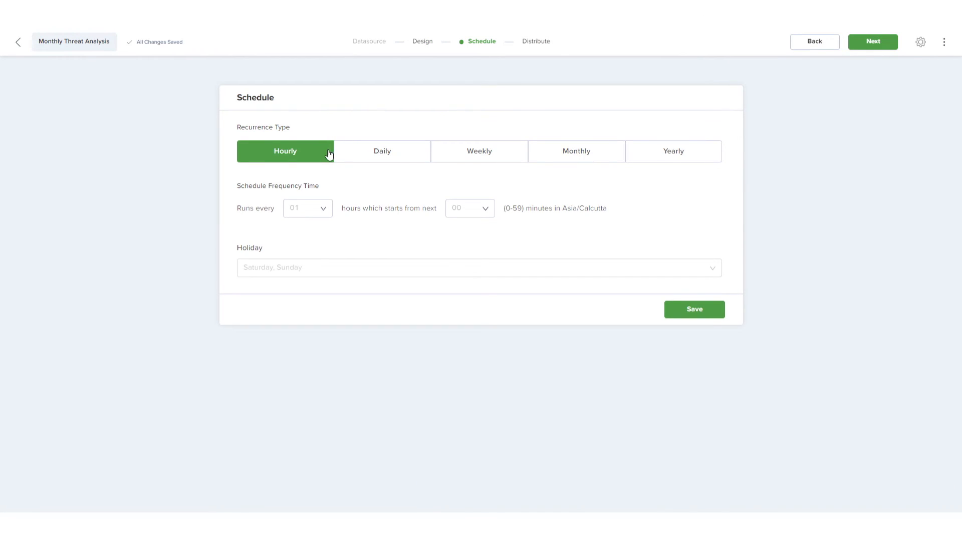
click(575, 151)
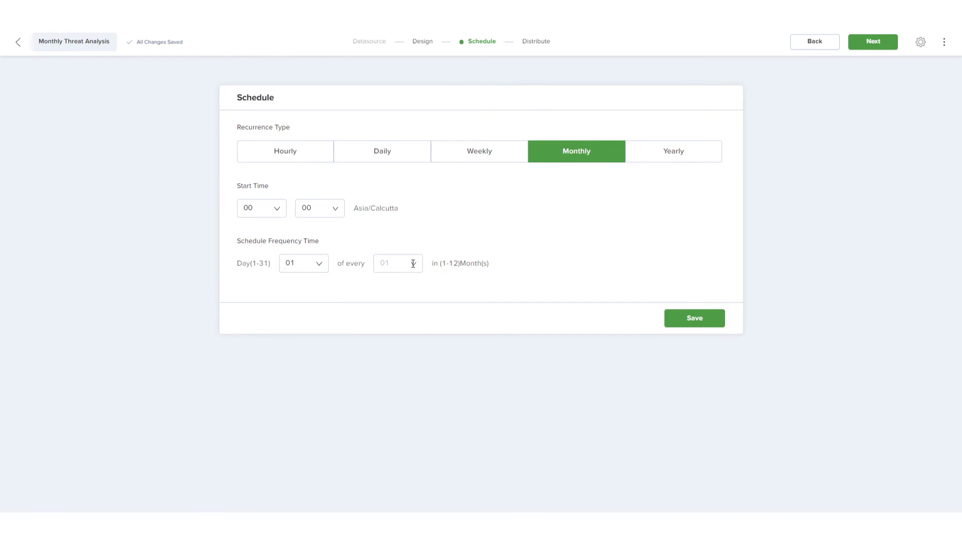
click(694, 317)
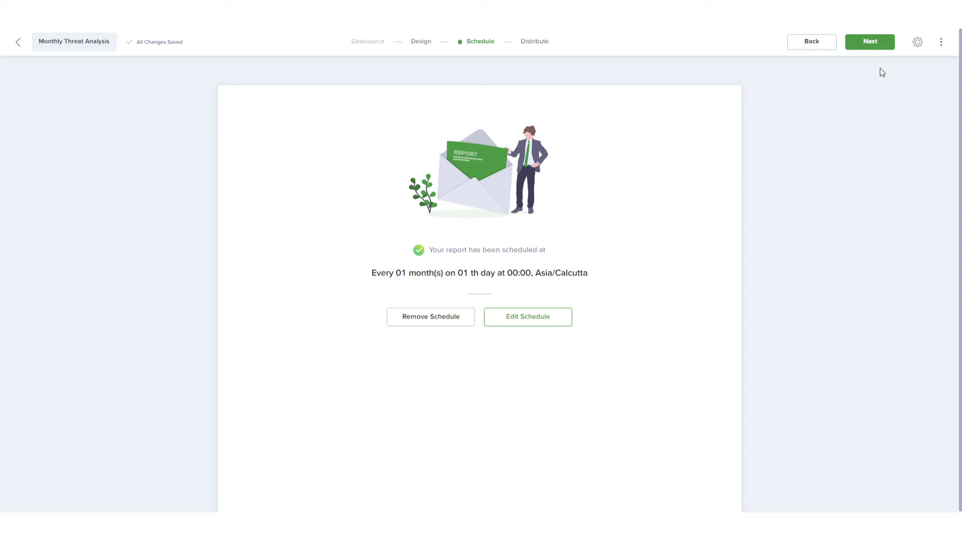
click(869, 41)
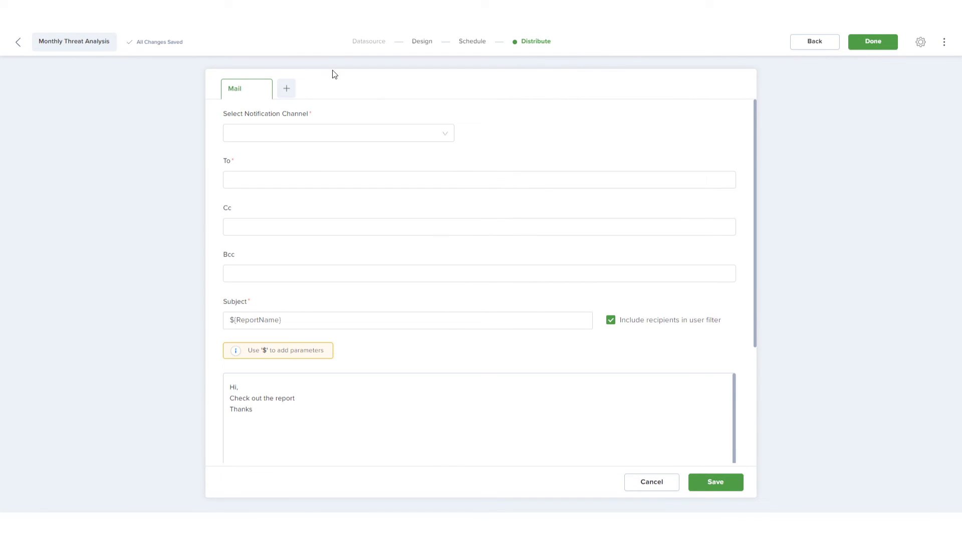
- Save a Sendgrid email to one recipient with subject ${ReportName} from ${Date} and body 'Check out the report!'
click(285, 88)
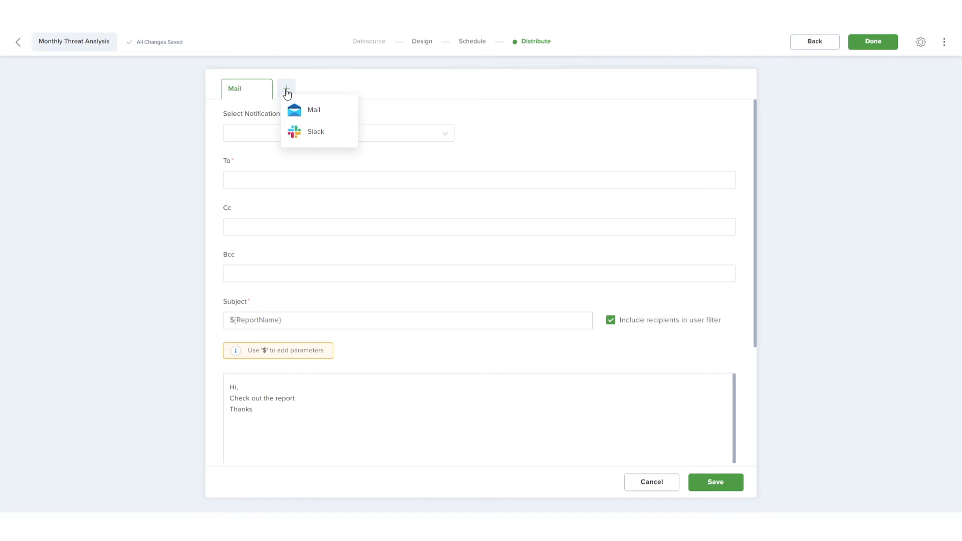
mouse_move(308, 84)
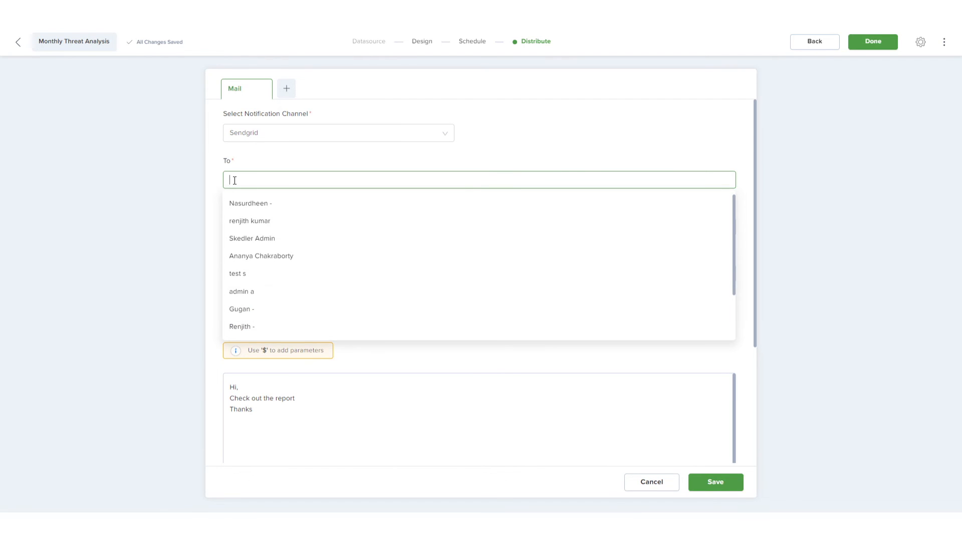
click(241, 292)
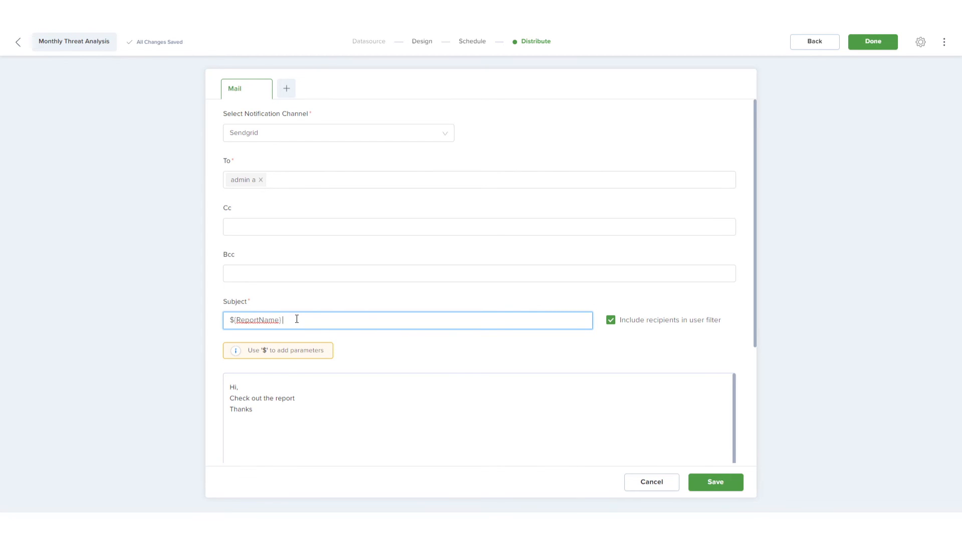
text(from $)
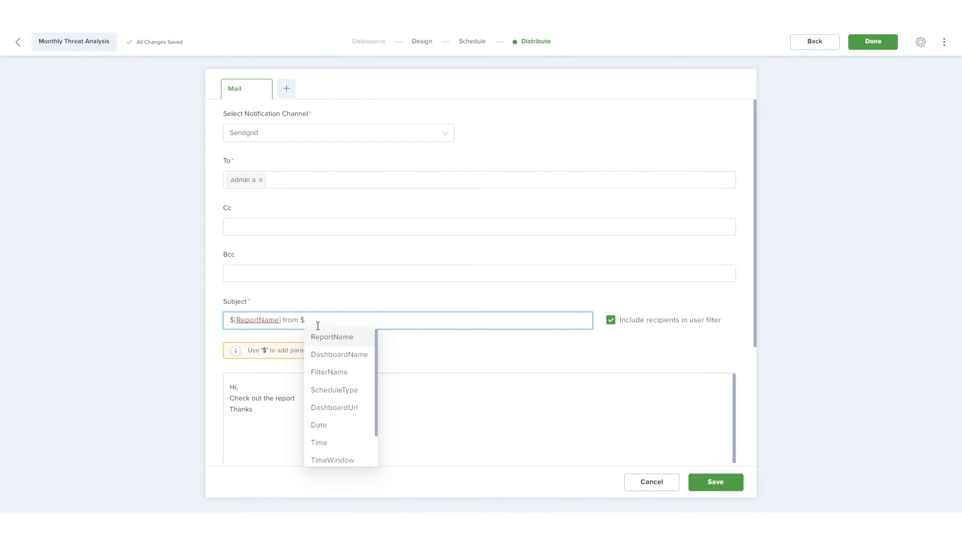
click(319, 424)
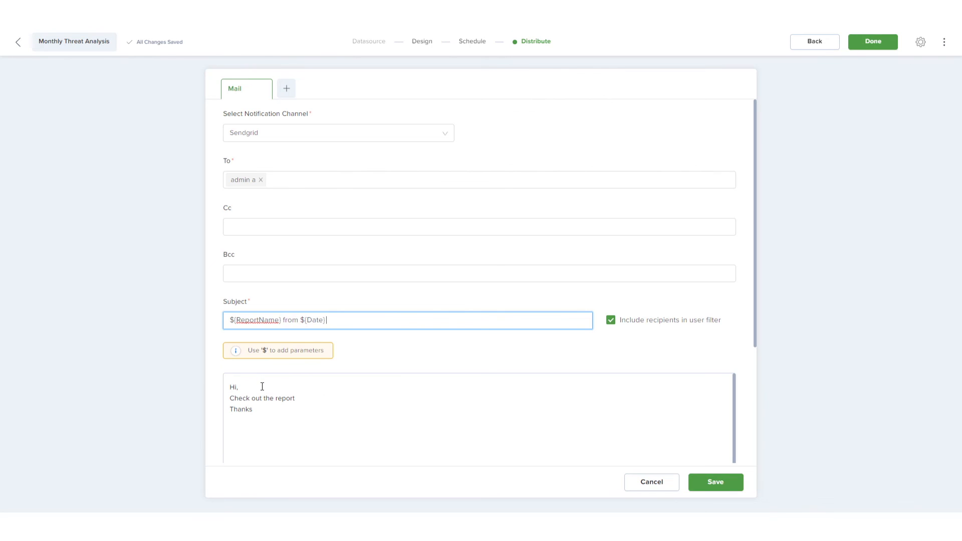
click(294, 409)
text(!)
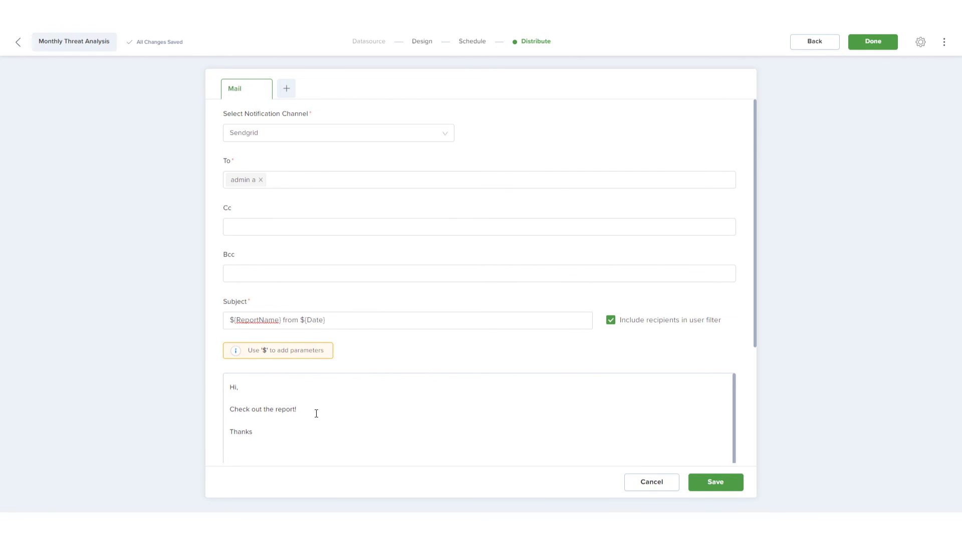
mouse_move(727, 487)
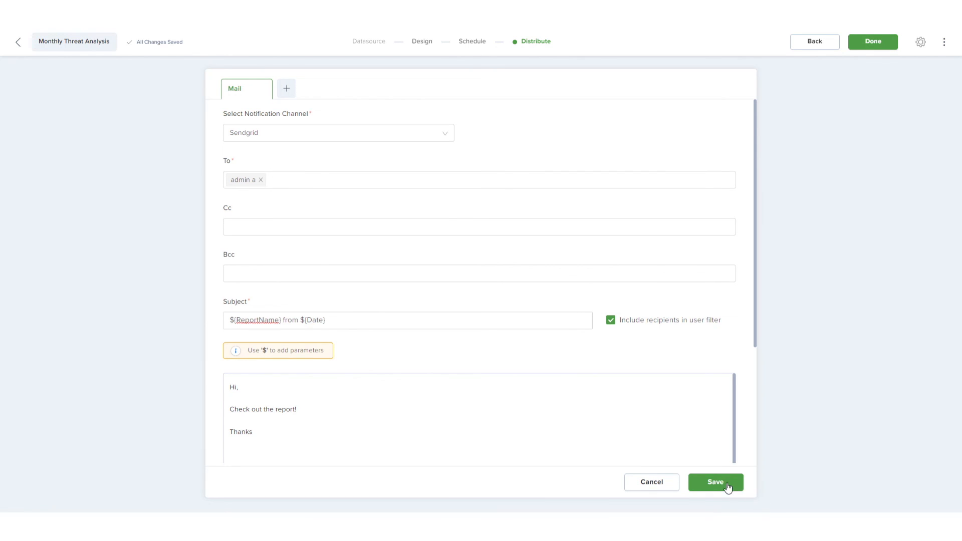
click(715, 482)
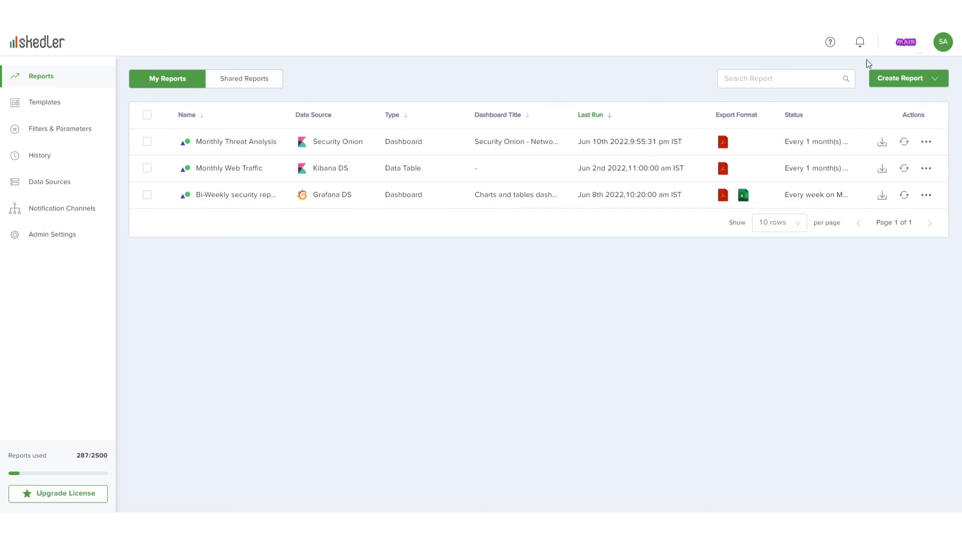
mouse_move(722, 142)
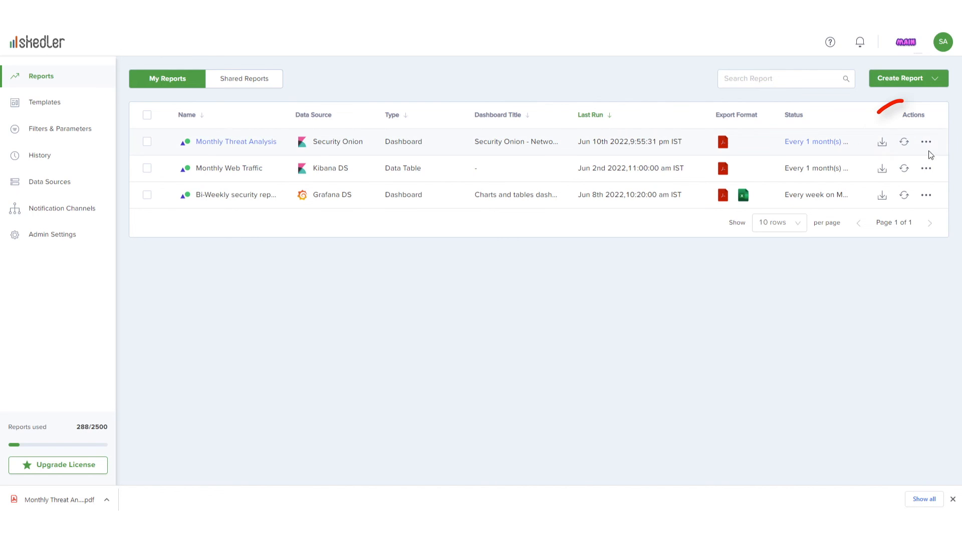
mouse_move(958, 158)
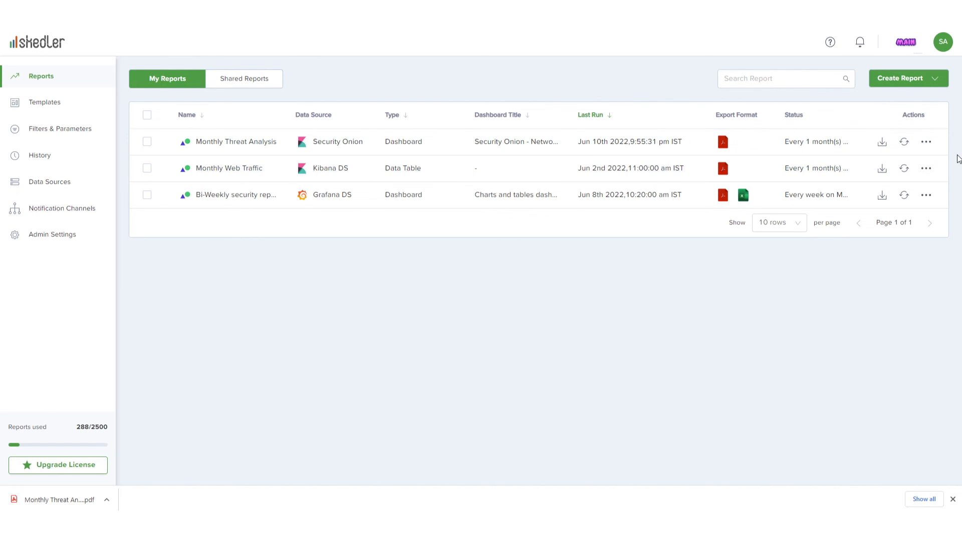
- Show the actions menu for Monthly Threat Analysis on the Reports page
click(926, 141)
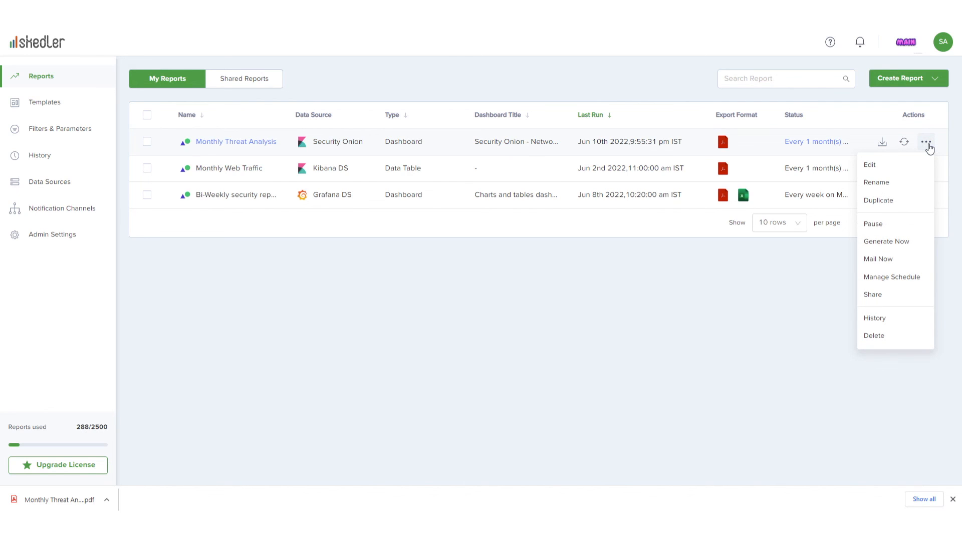
mouse_move(907, 219)
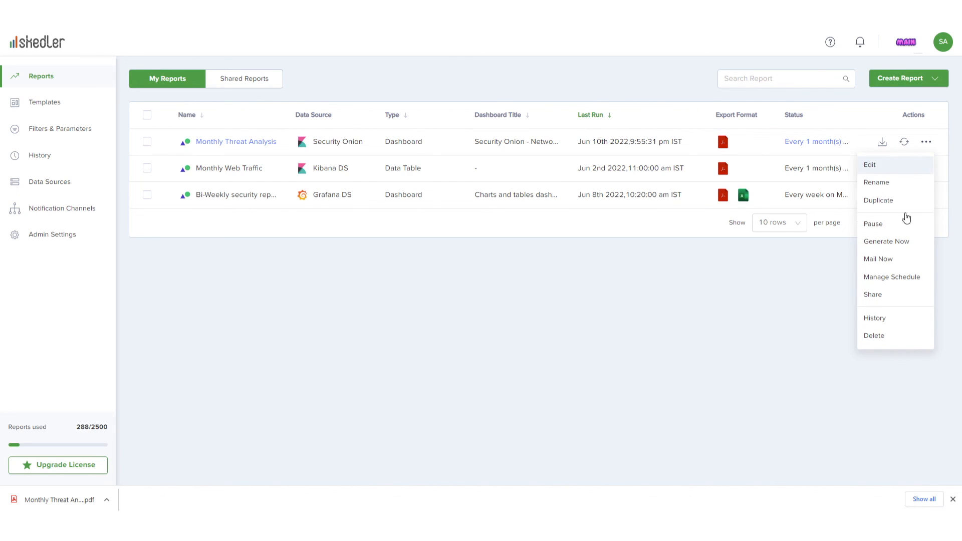
mouse_move(908, 299)
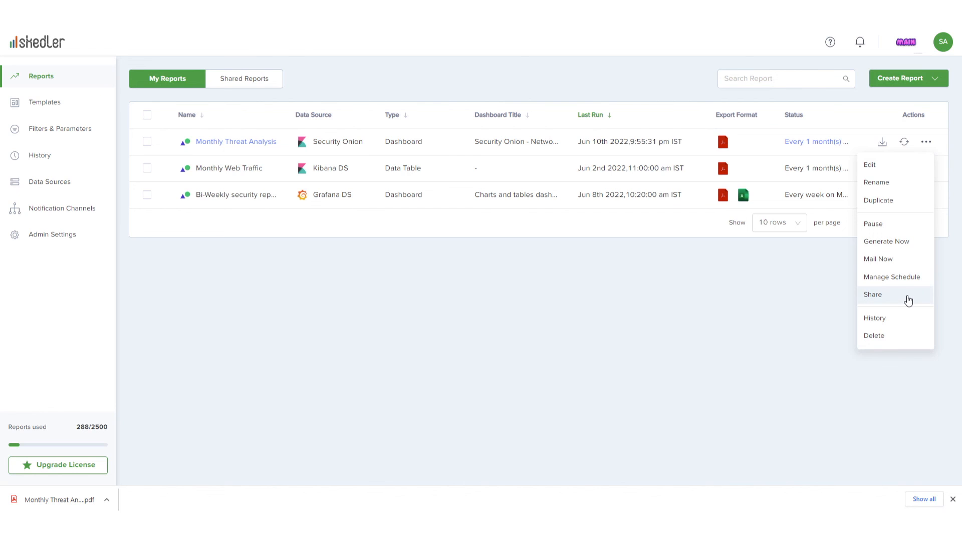